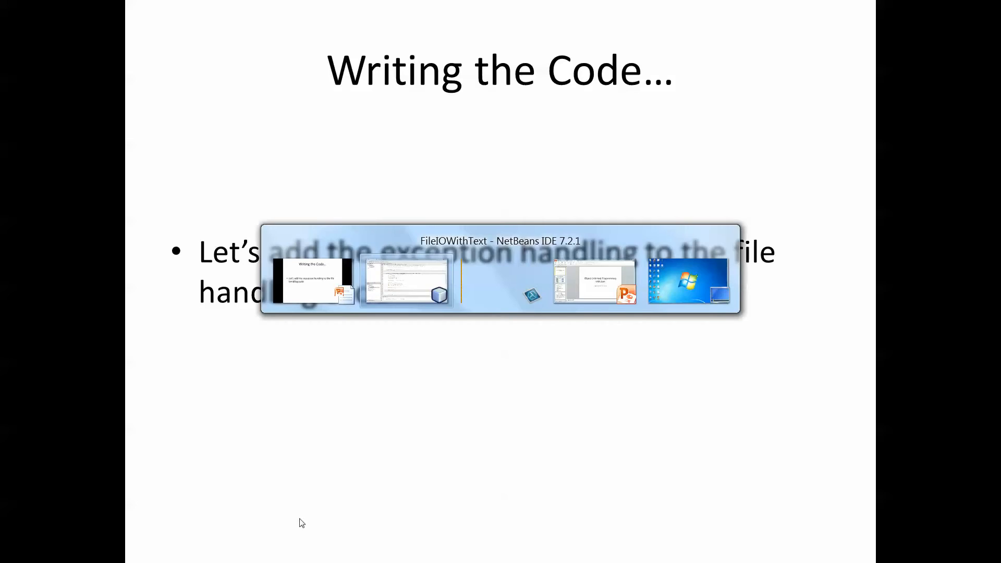
Step: Switch to NetBeans and review the getText, File and writer lines in submitBtnActionPerformed
{"action": "left_click", "coordinate": [406, 281]}
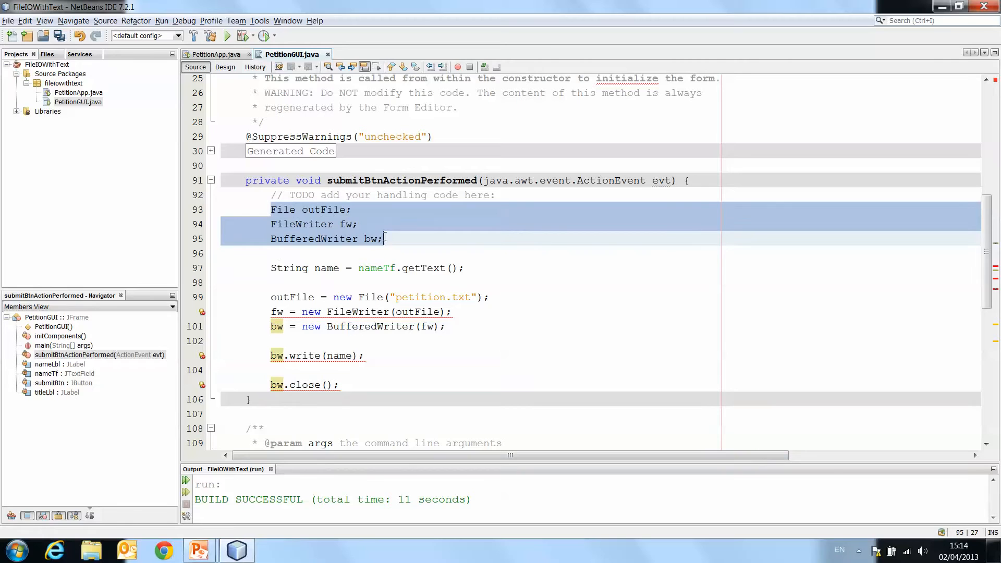
{"action": "left_click", "coordinate": [454, 268]}
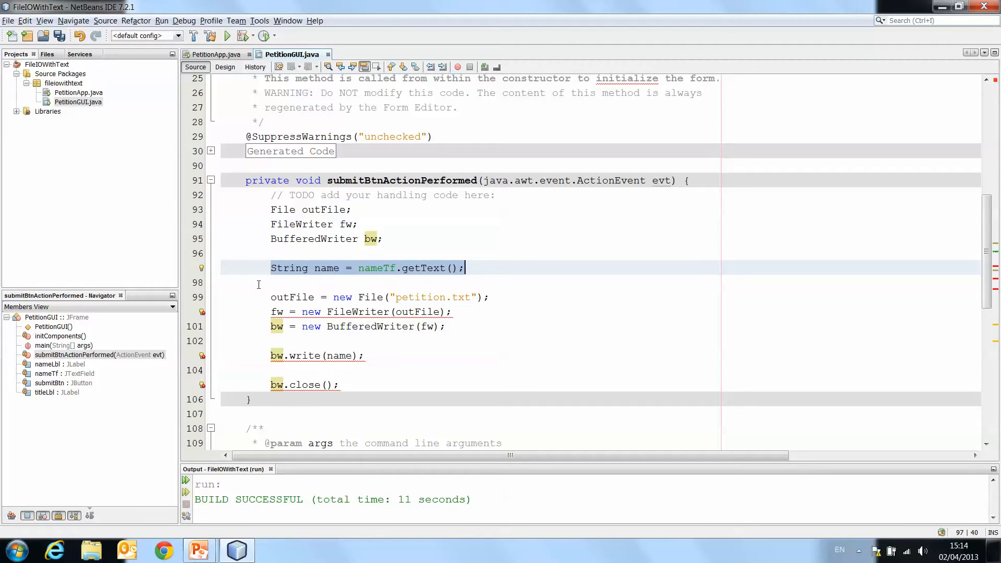
{"action": "left_click", "coordinate": [321, 282]}
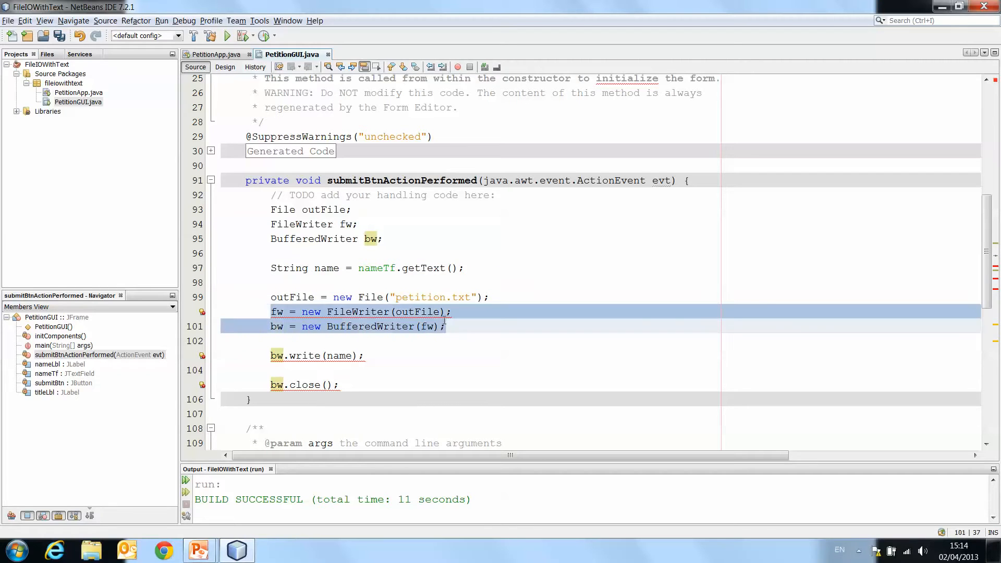
{"action": "left_click", "coordinate": [270, 296]}
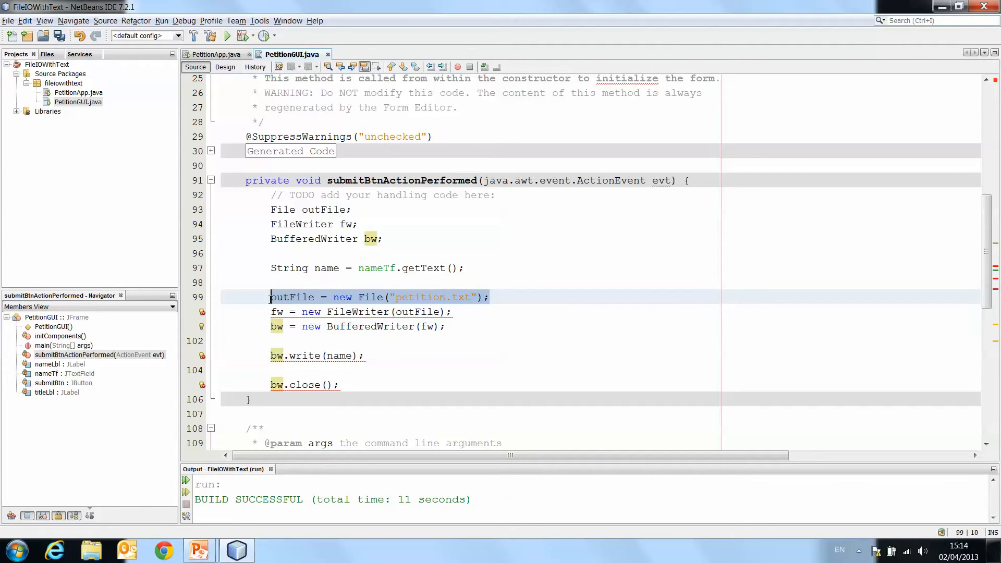
{"action": "left_click", "coordinate": [264, 282]}
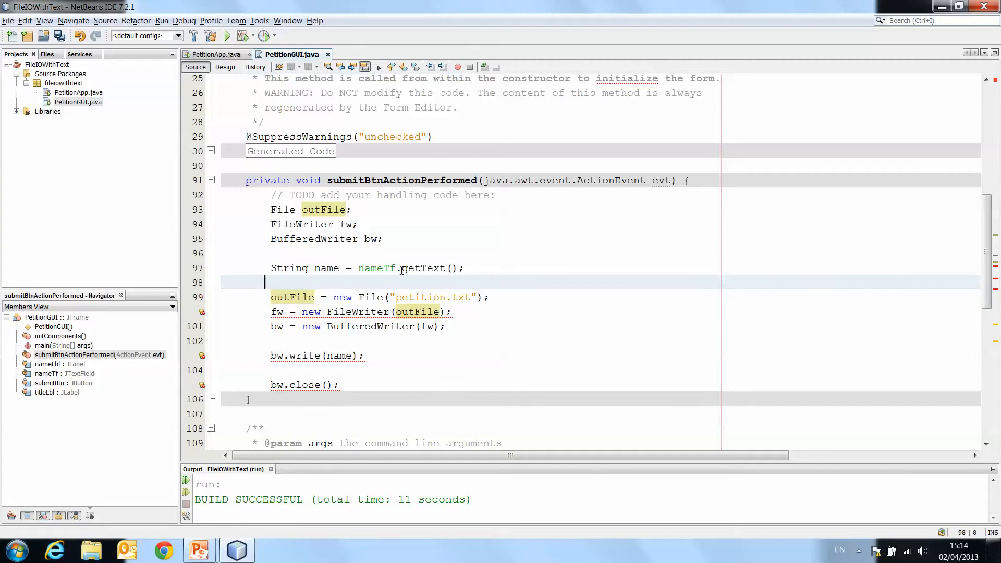
Step: Wrap the file-writing statements in try{ and add a catch(IOException e) clause
{"action": "type", "text": "try{"}
{"action": "type", "text": "}"}
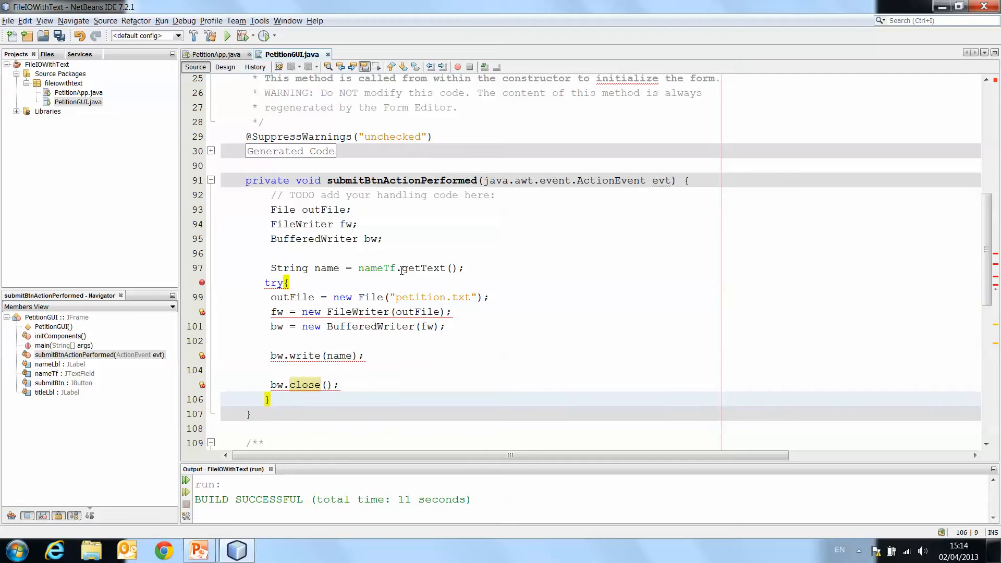
{"action": "mouse_move", "coordinate": [202, 282]}
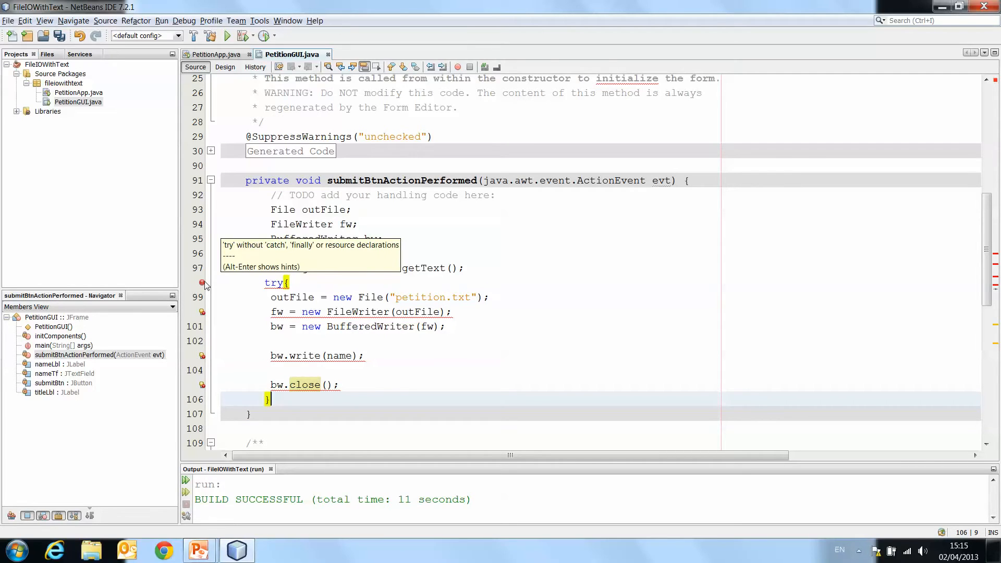
{"action": "type", "text": "ca"}
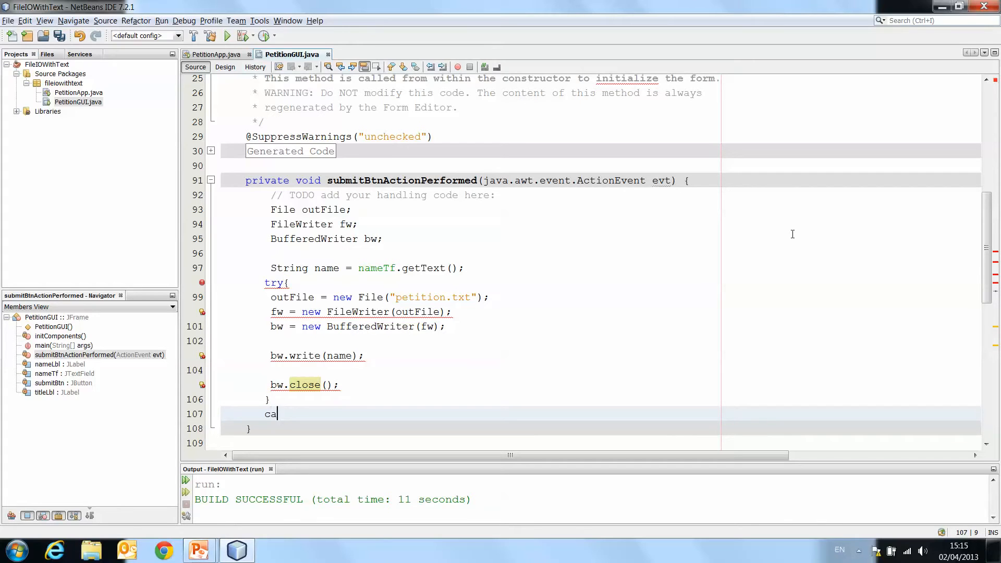
{"action": "type", "text": "tch ()"}
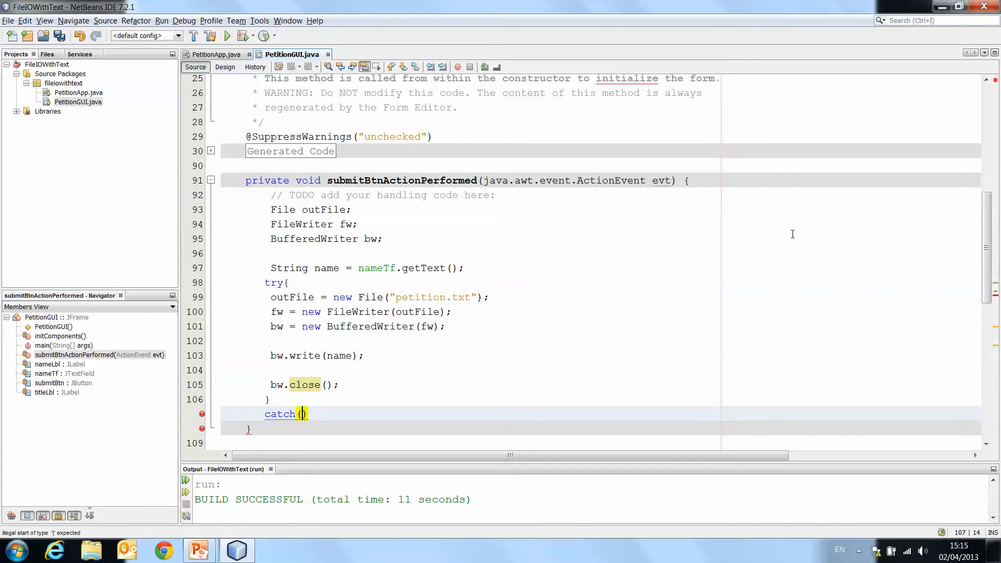
{"action": "type", "text": "IOEX"}
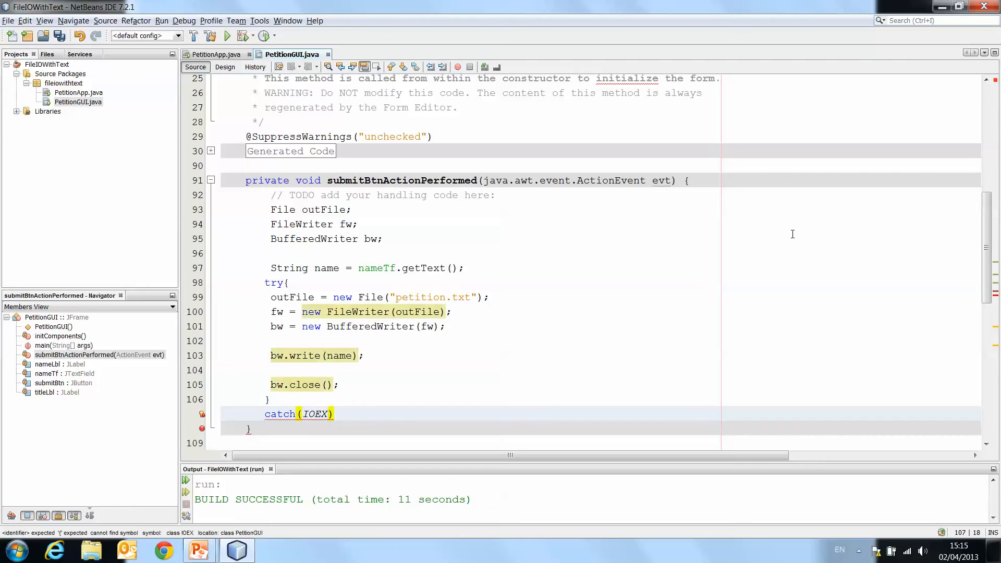
{"action": "type", "text": "ception"}
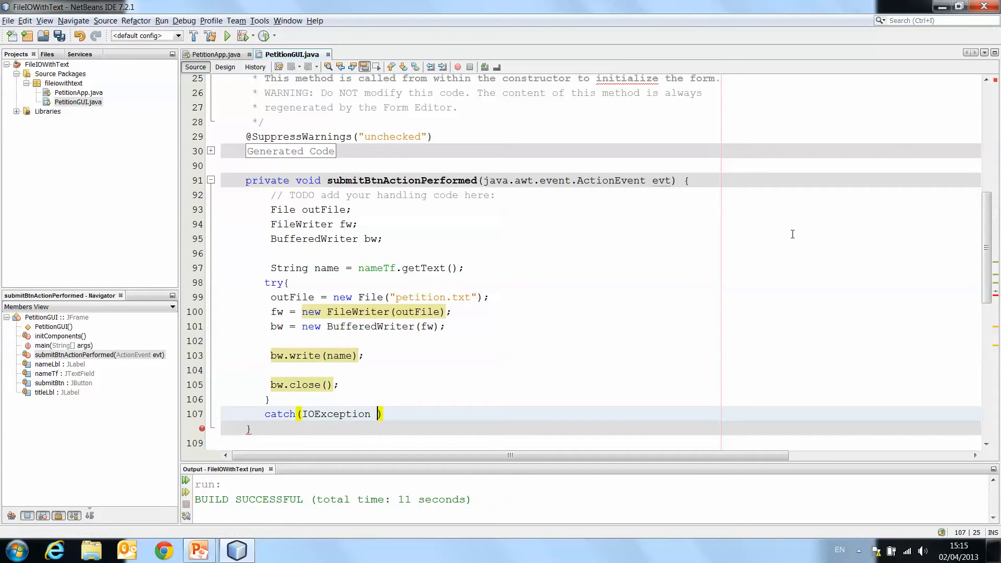
{"action": "type", "text": "e"}
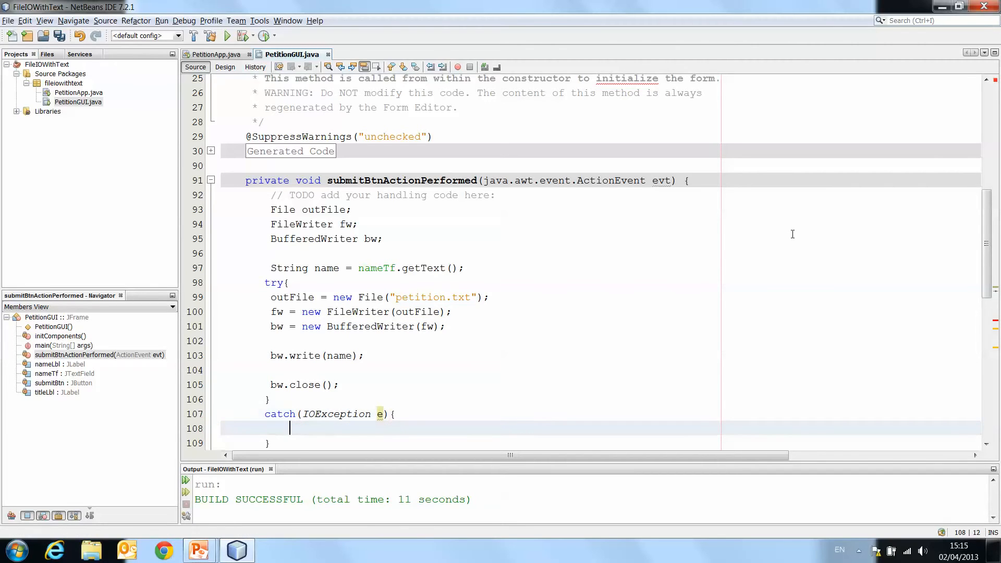
Step: Make the catch print "Error writing to file: " plus the exception
{"action": "type", "text": "System."}
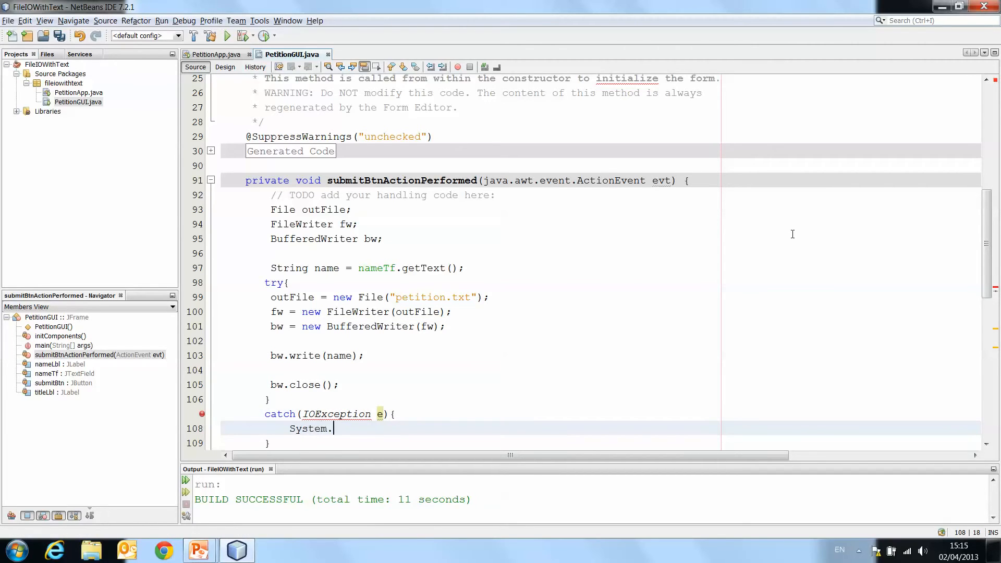
{"action": "type", "text": "out.println"}
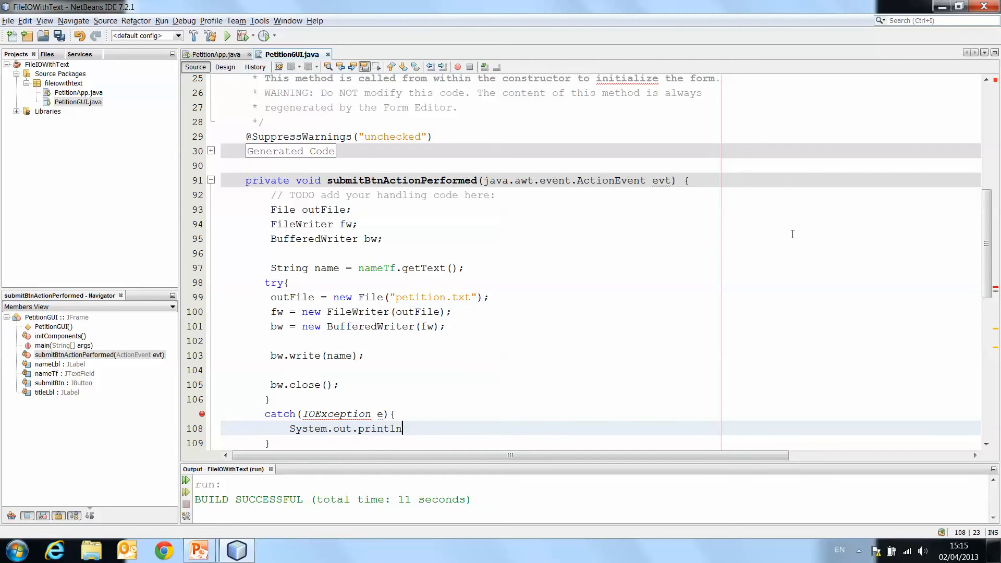
{"action": "type", "text": "(\"\")"}
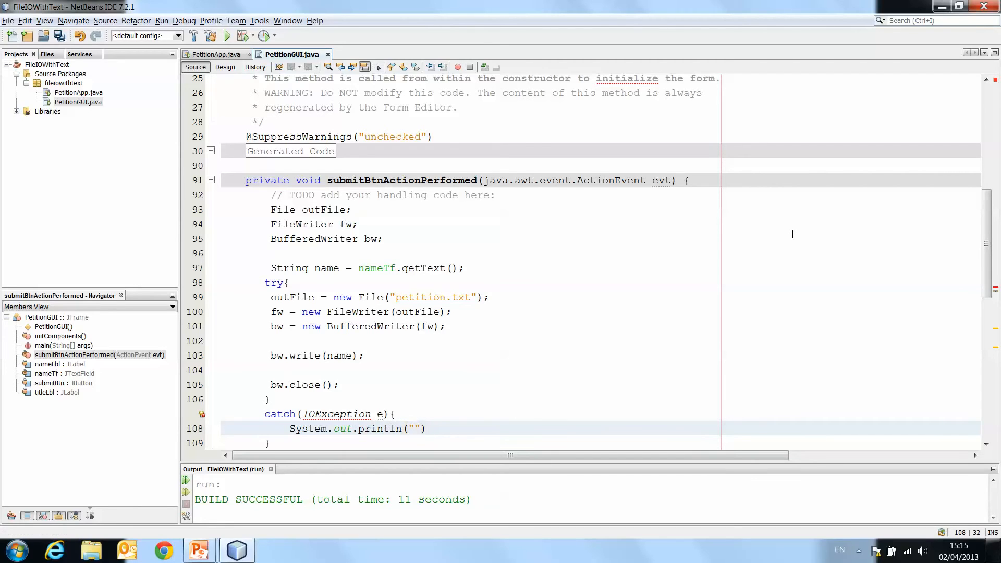
{"action": "type", "text": "Error"}
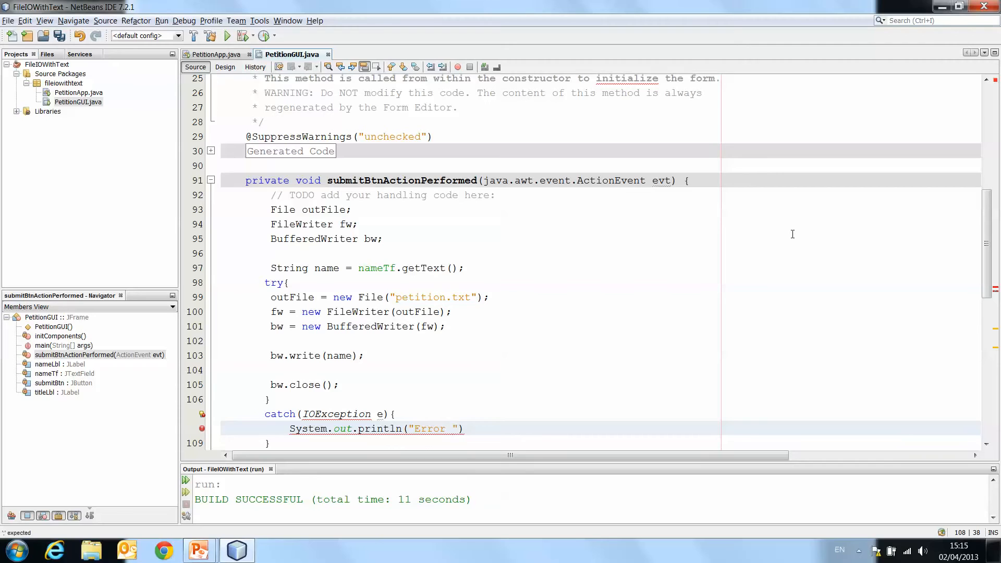
{"action": "type", "text": "writing to fil"}
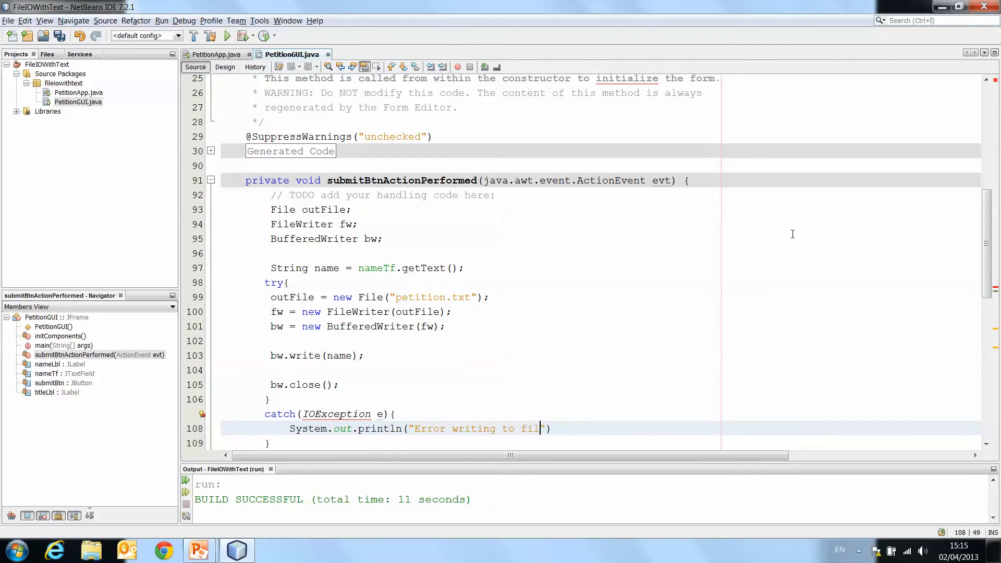
{"action": "type", "text": "le:"}
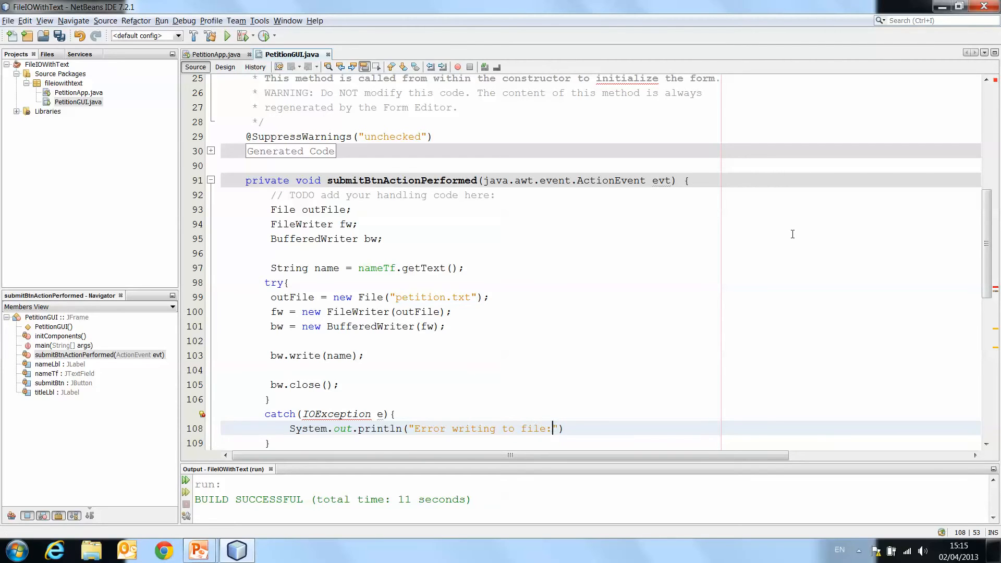
{"action": "type", "text": "+"}
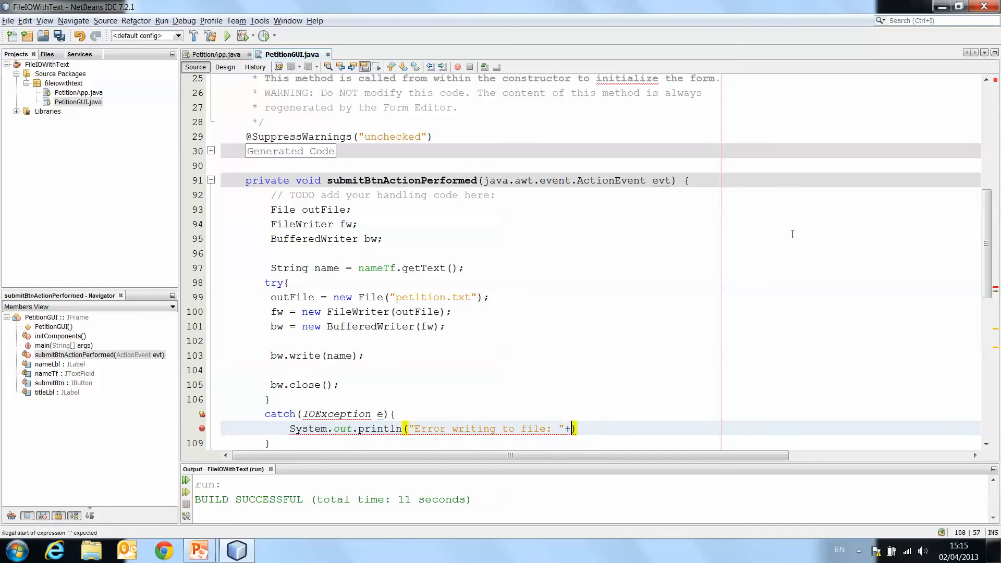
{"action": "type", "text": "e){"}
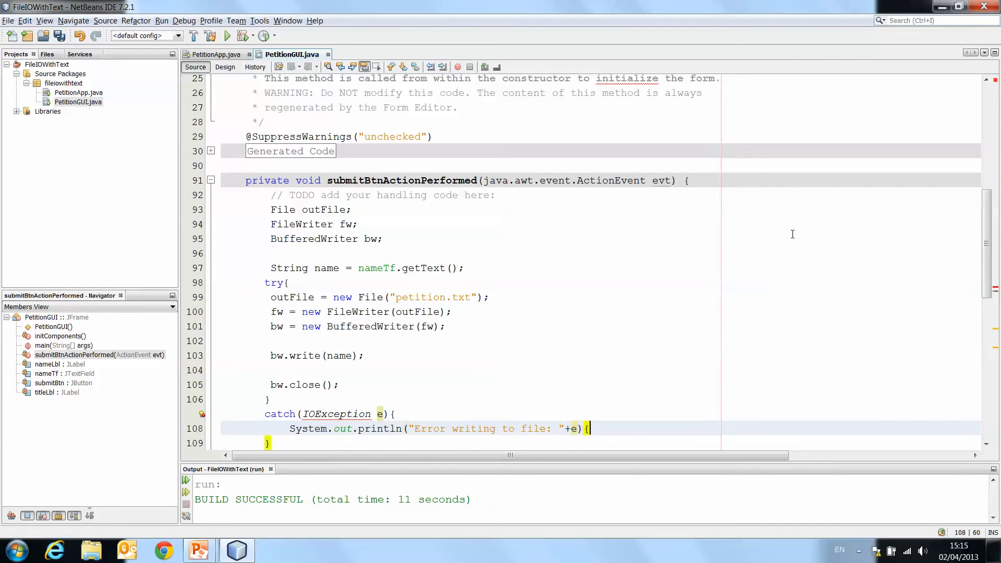
{"action": "type", "text": ");"}
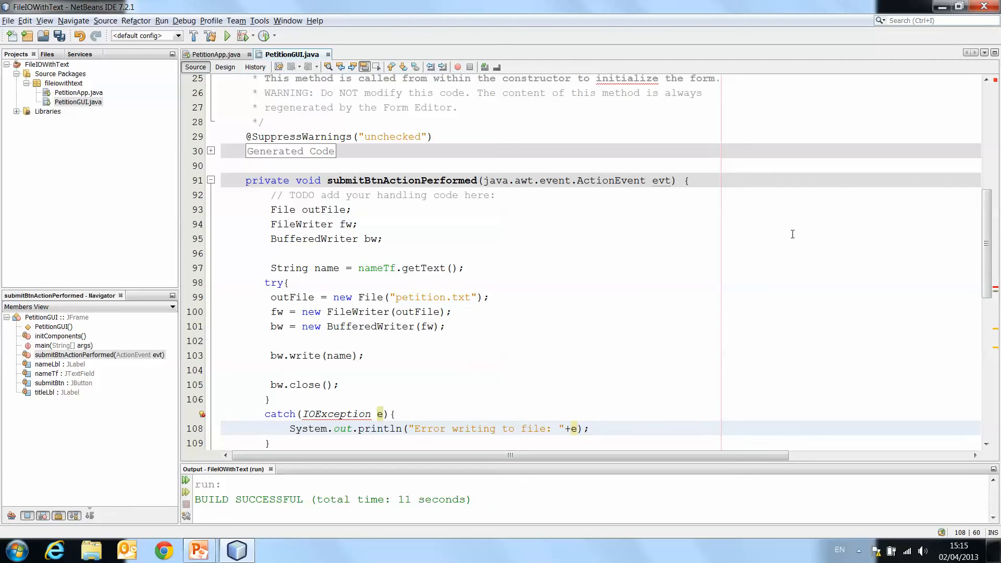
Step: Add the missing IOException import and scroll back to the handler code
{"action": "left_click", "coordinate": [589, 428]}
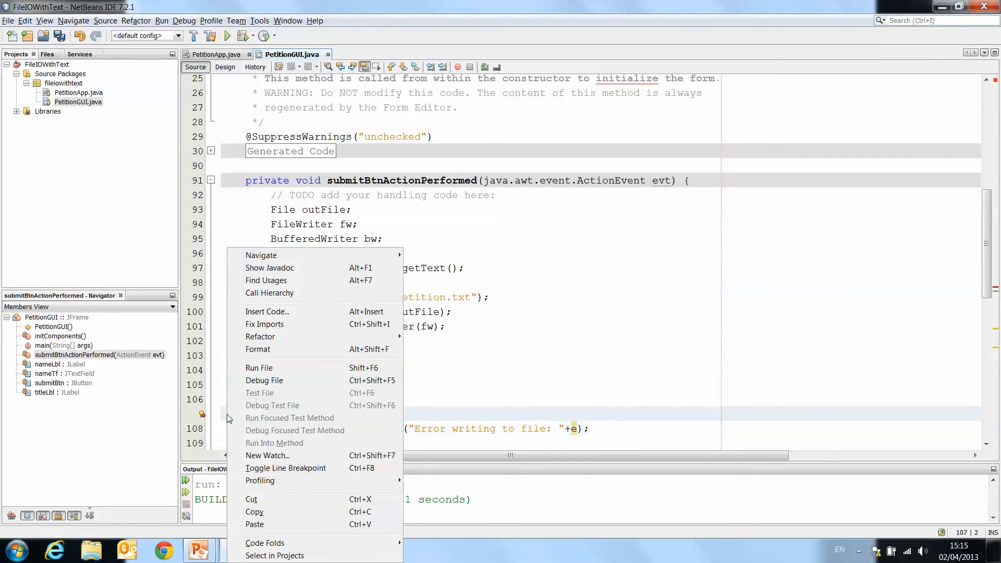
{"action": "left_click", "coordinate": [264, 325]}
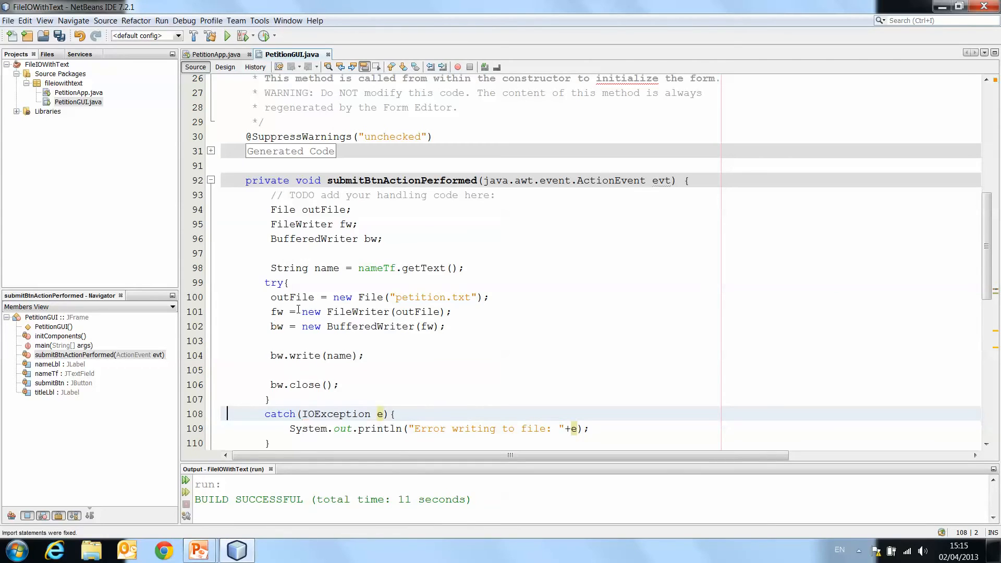
{"action": "scroll", "scroll_direction": "up", "scroll_amount": 3}
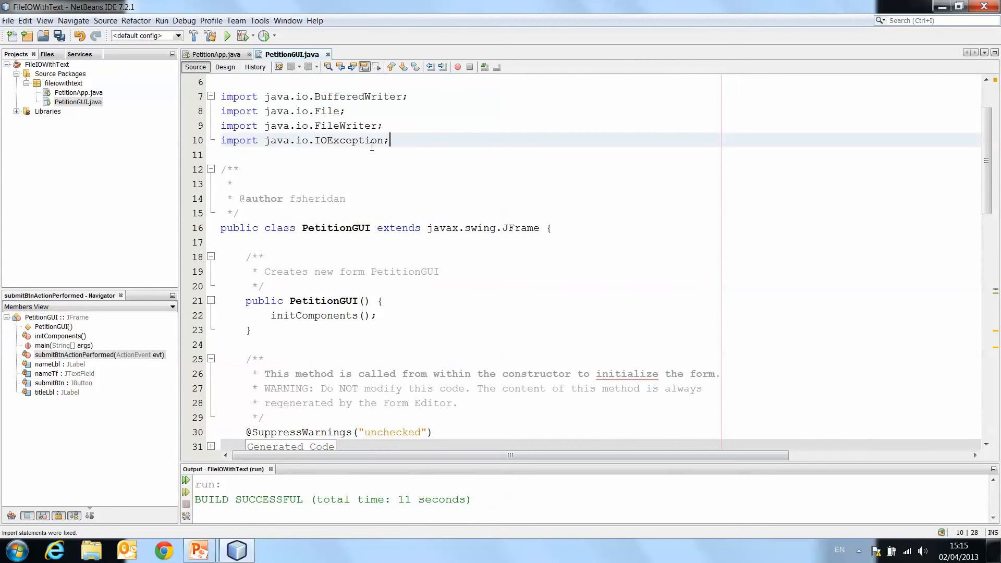
{"action": "scroll", "scroll_direction": "down", "scroll_amount": 3}
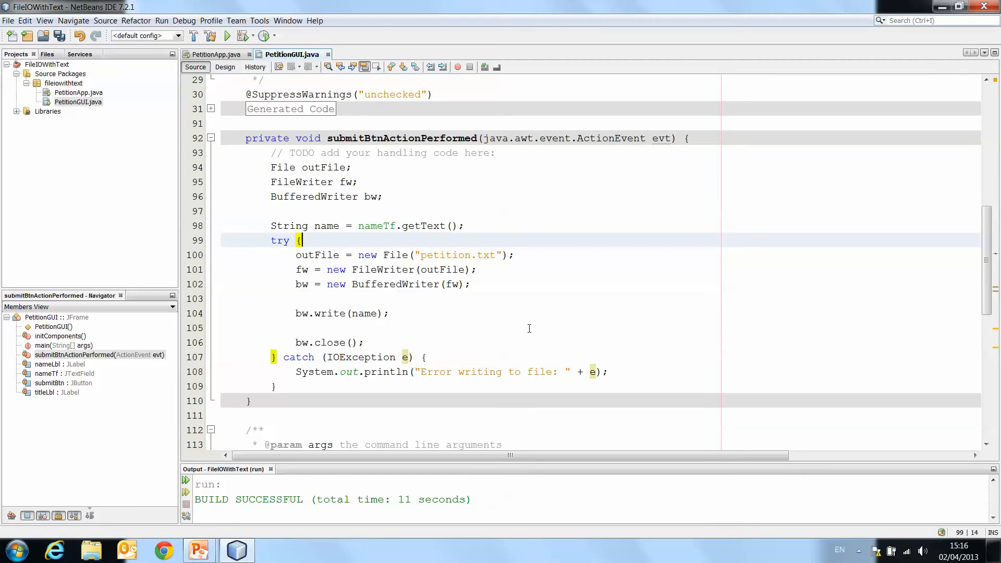
Step: After bw.close(), add JOptionPane.showMessageDialog(null, "Text successfully Written to file")
{"action": "left_click", "coordinate": [369, 341]}
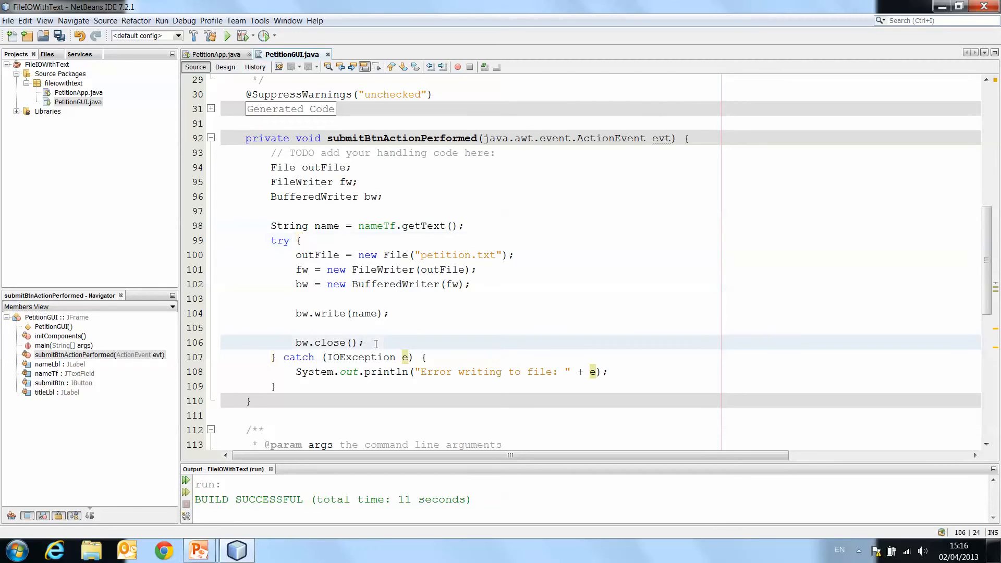
{"action": "key", "text": "enter"}
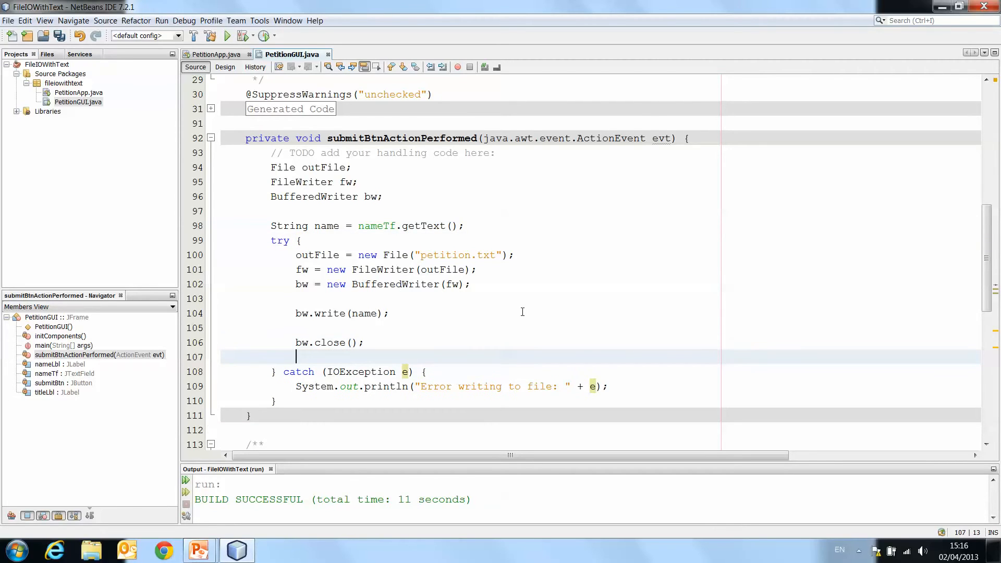
{"action": "type", "text": "JOption"}
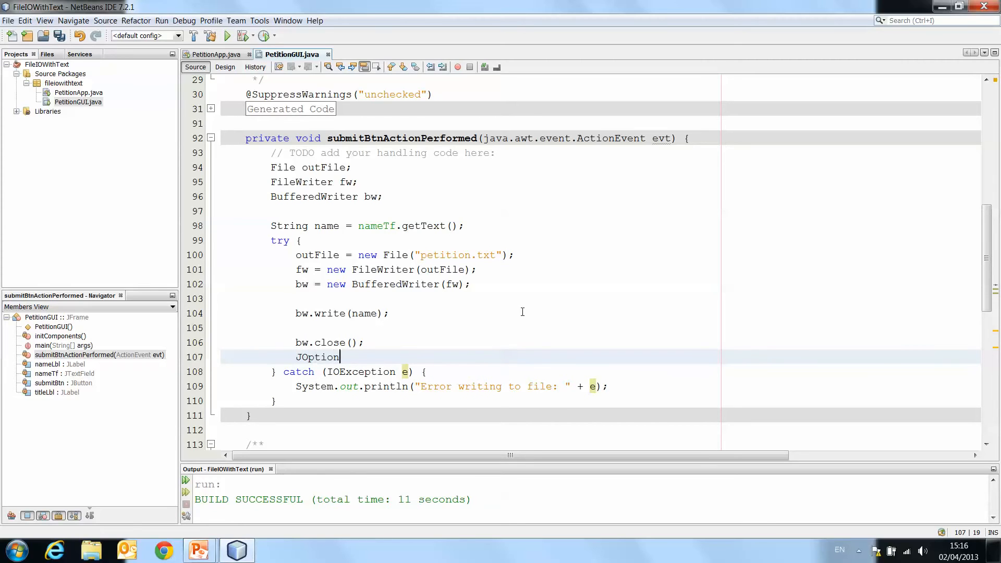
{"action": "type", "text": "Pane.showMessageD"}
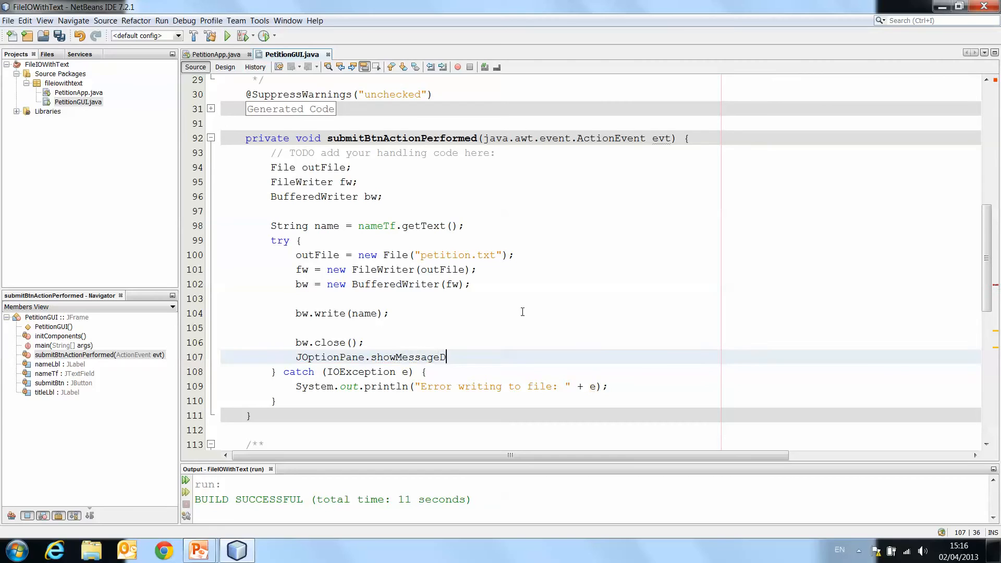
{"action": "type", "text": "ialog(null,\""}
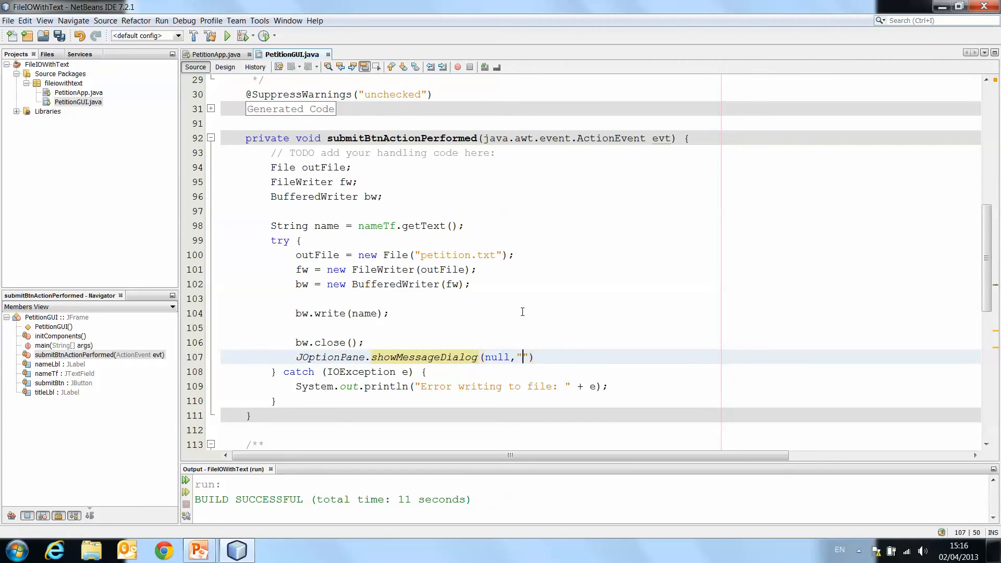
{"action": "type", "text": "Te"}
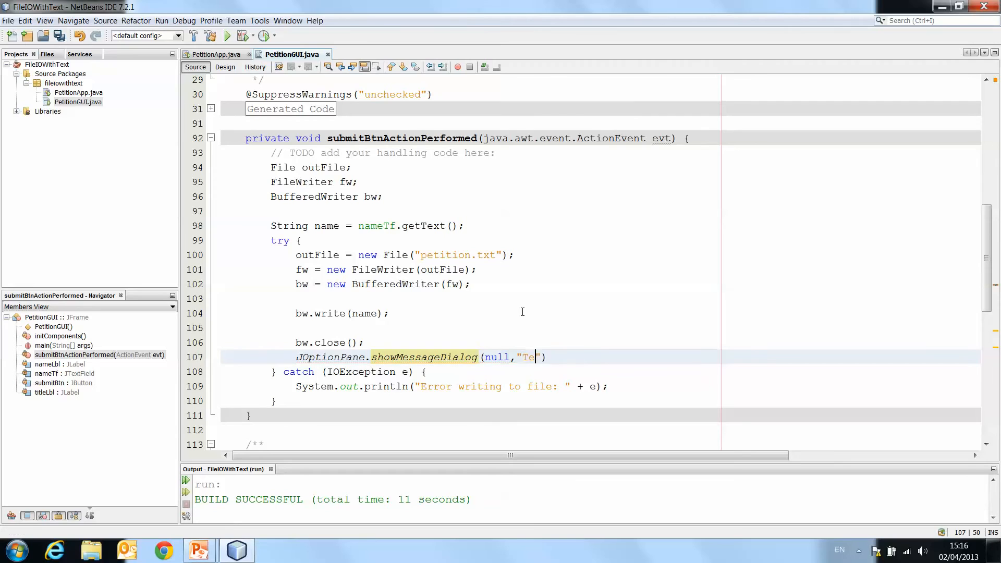
{"action": "type", "text": "xt successfully Written to file"}
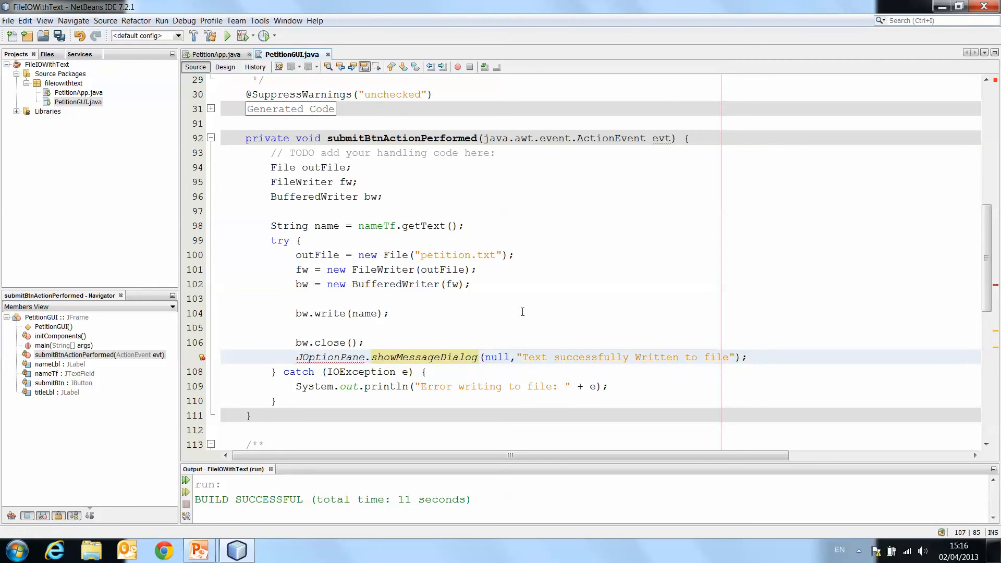
{"action": "left_click", "coordinate": [748, 357]}
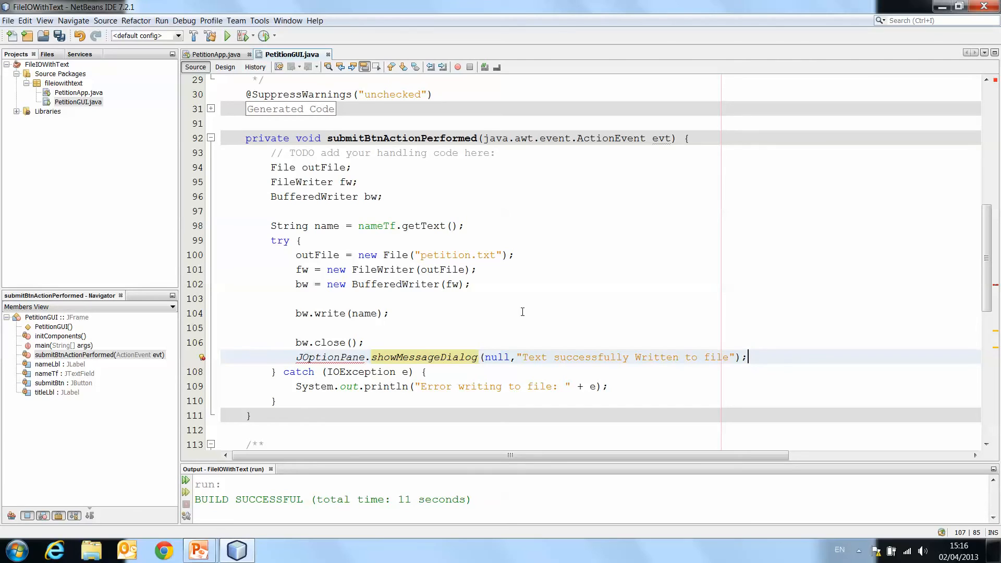
Step: Run Fix Imports from the editor context menu to import JOptionPane
{"action": "right_click", "coordinate": [498, 298]}
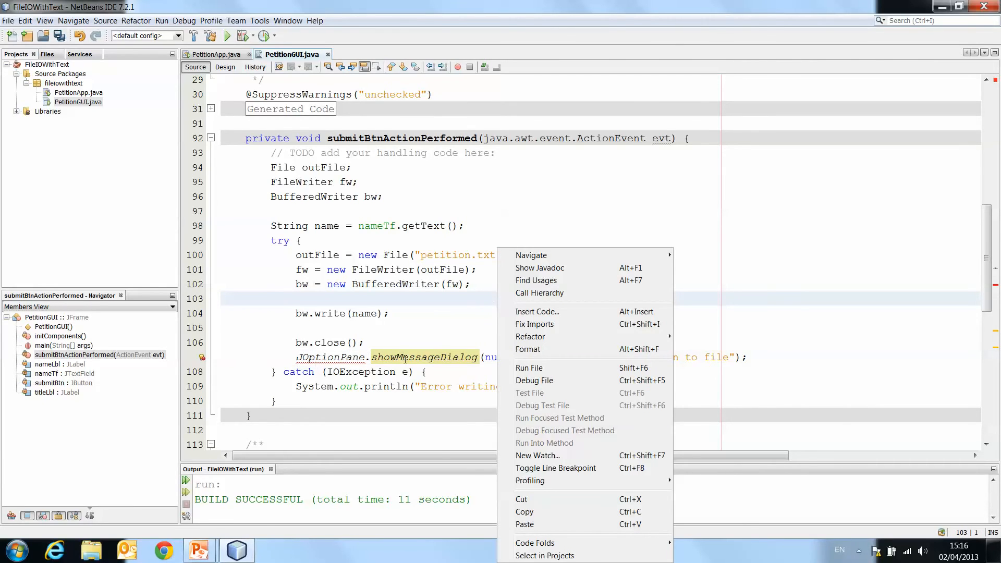
{"action": "mouse_move", "coordinate": [534, 324]}
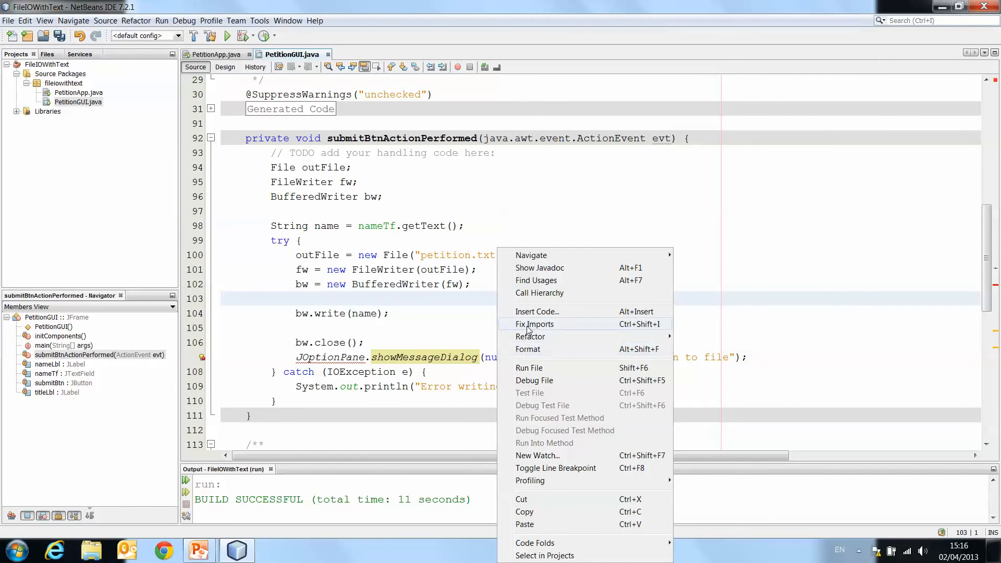
{"action": "left_click", "coordinate": [534, 323]}
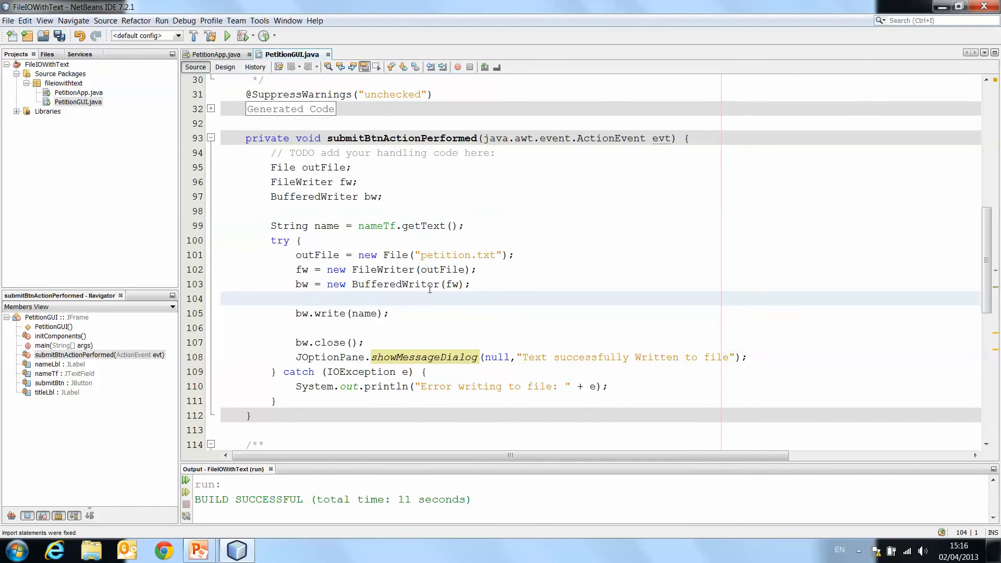
{"action": "left_click", "coordinate": [221, 298]}
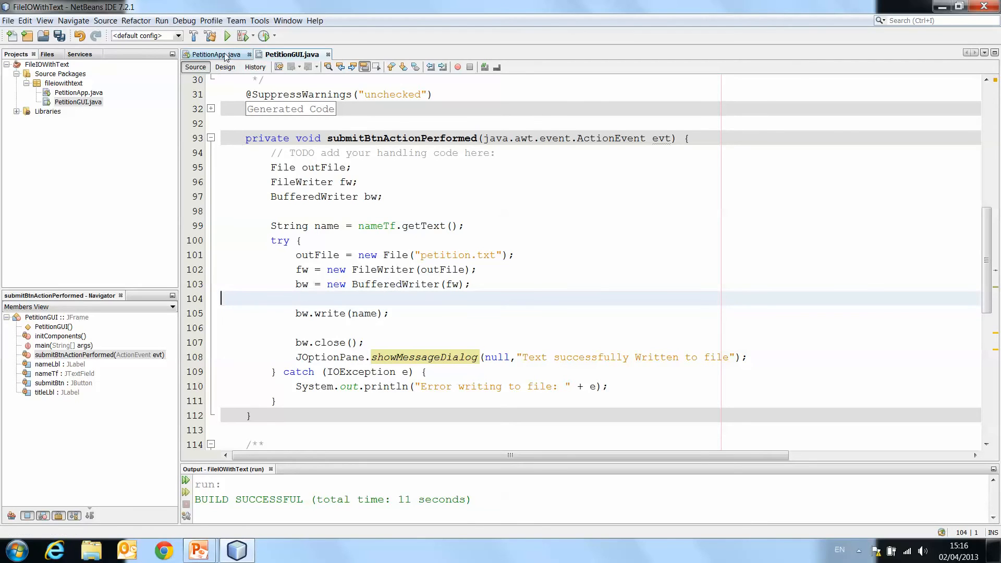
Step: Run the project, submit the name 'Frances', and dismiss the success message
{"action": "left_click", "coordinate": [227, 35]}
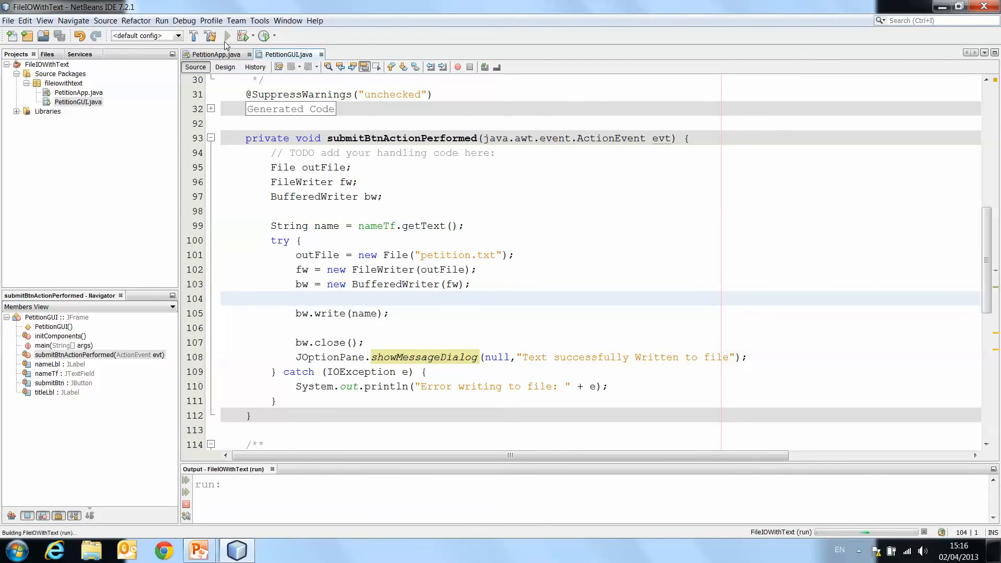
{"action": "left_click", "coordinate": [244, 35]}
{"action": "type", "text": "F"}
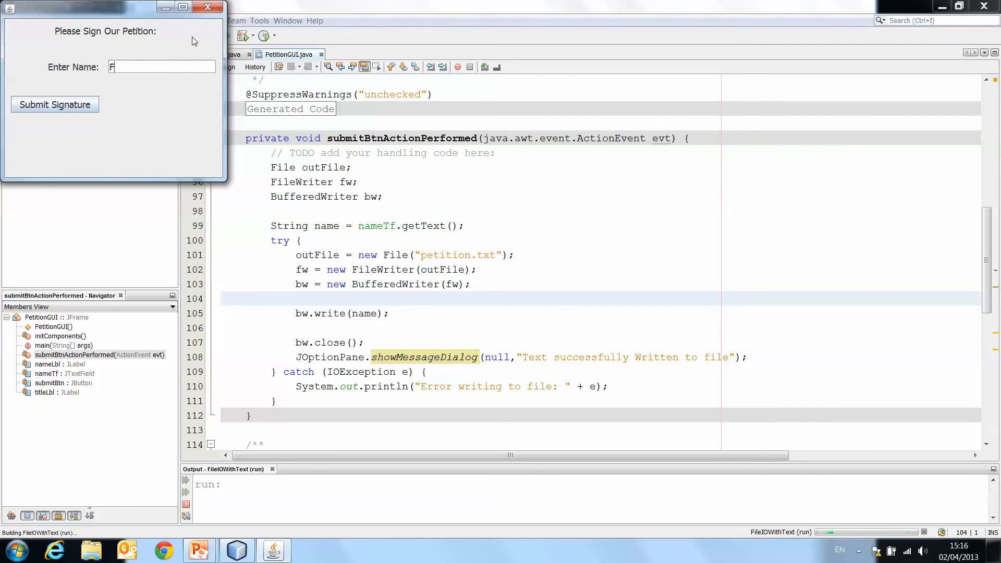
{"action": "type", "text": "rances"}
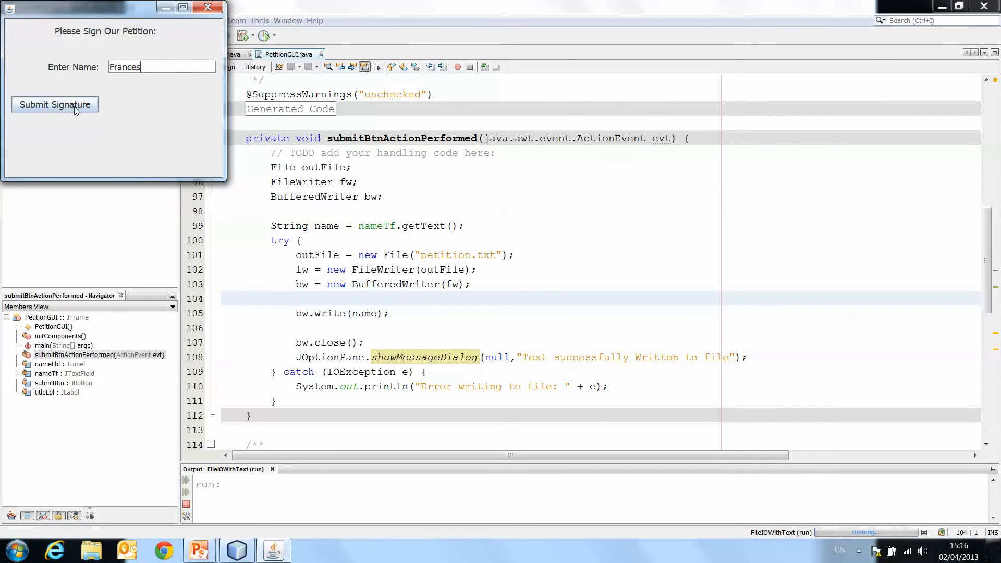
{"action": "left_click", "coordinate": [54, 104]}
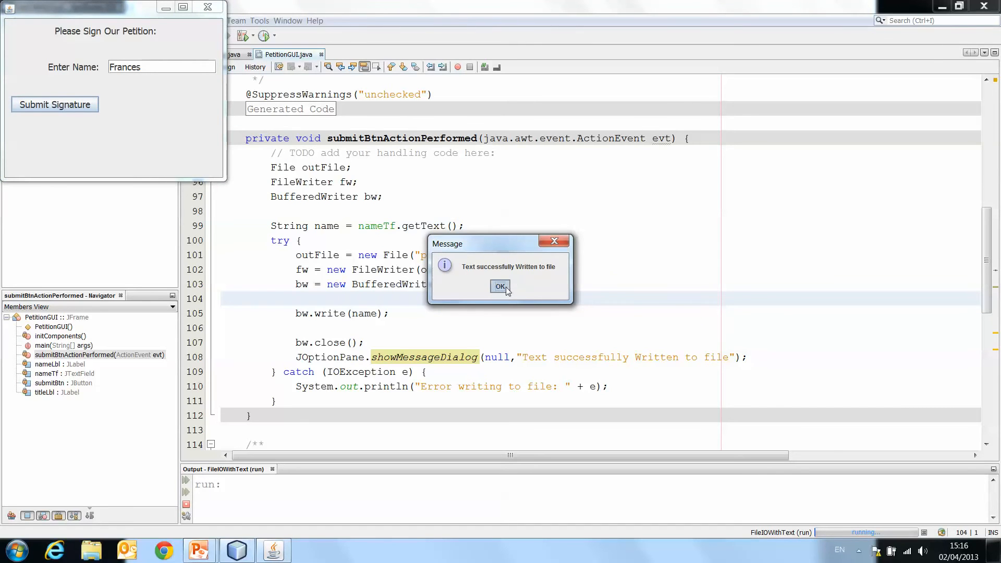
{"action": "left_click", "coordinate": [500, 287]}
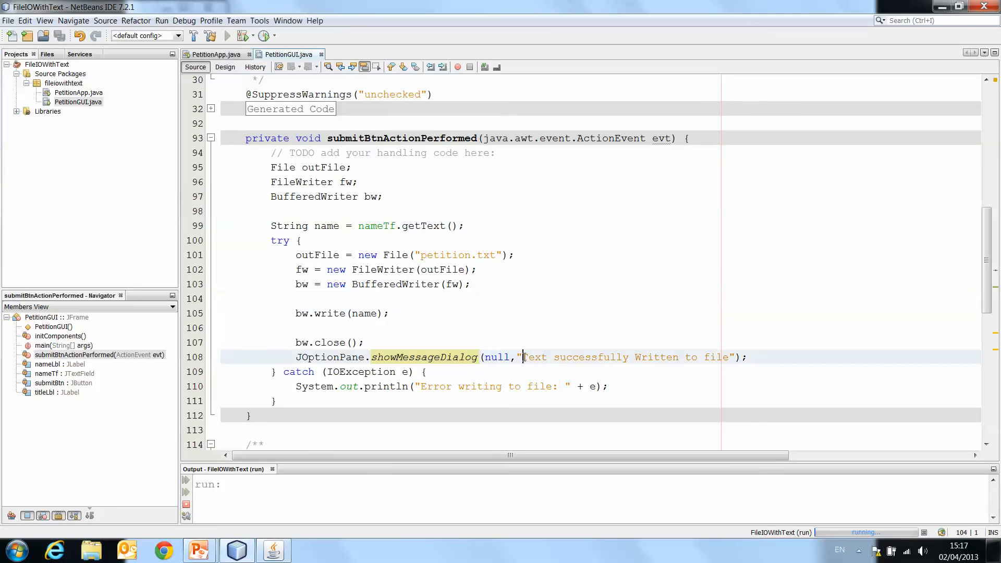
Step: Change the dialog text to 'Thank you for signing our petition' and save PetitionGUI.java
{"action": "type", "text": "#t"}
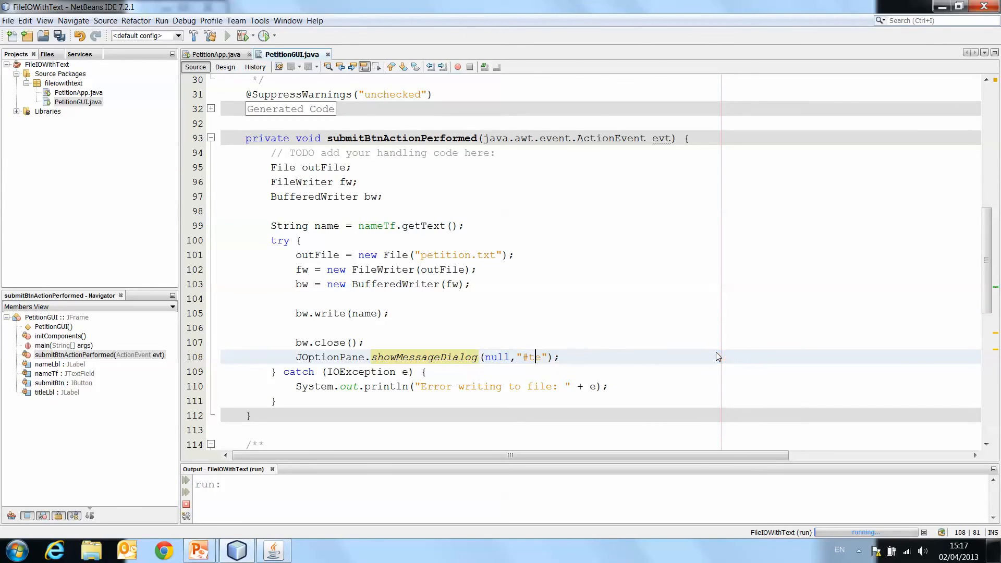
{"action": "type", "text": "Thanks"}
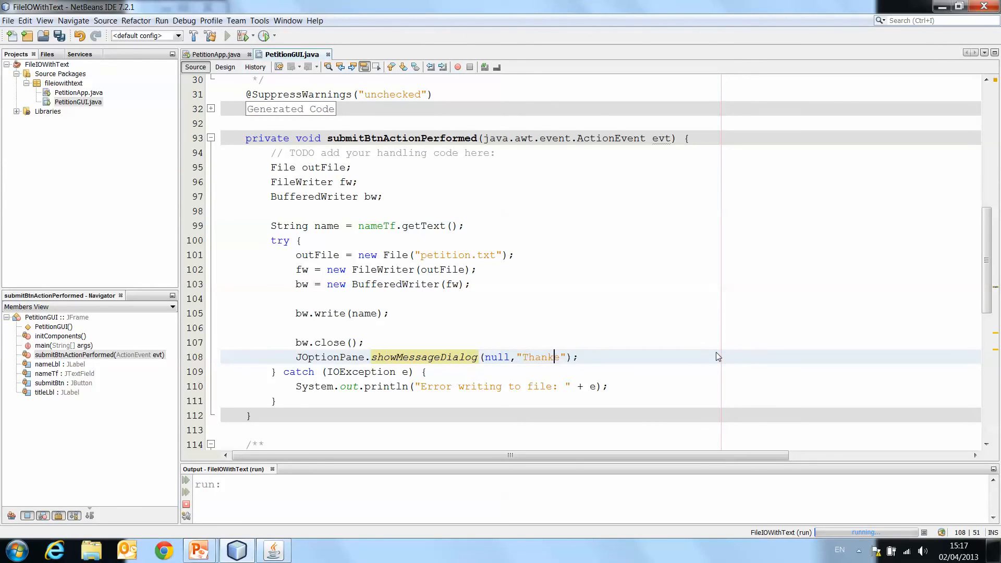
{"action": "type", "text": "you for sig"}
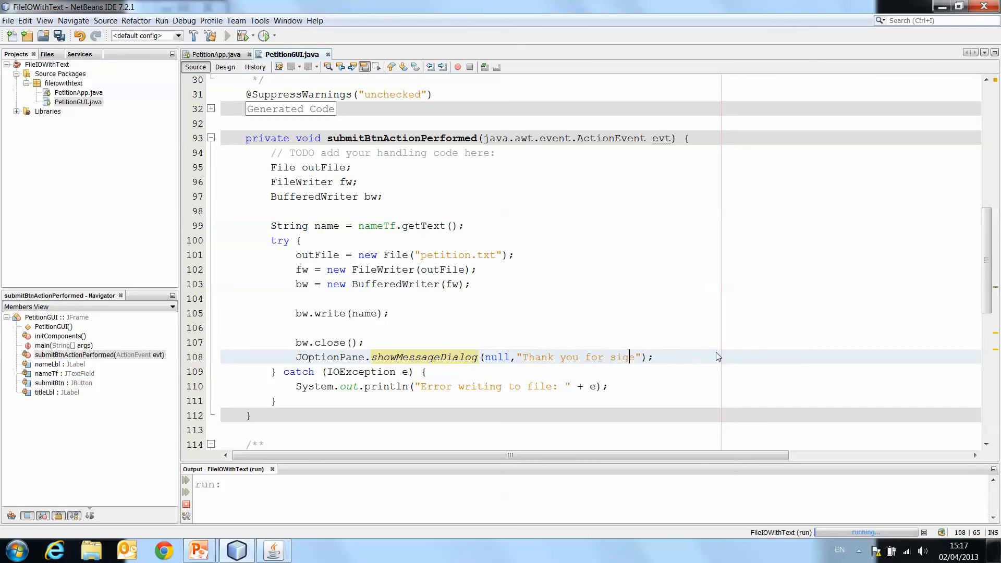
{"action": "type", "text": "ning"}
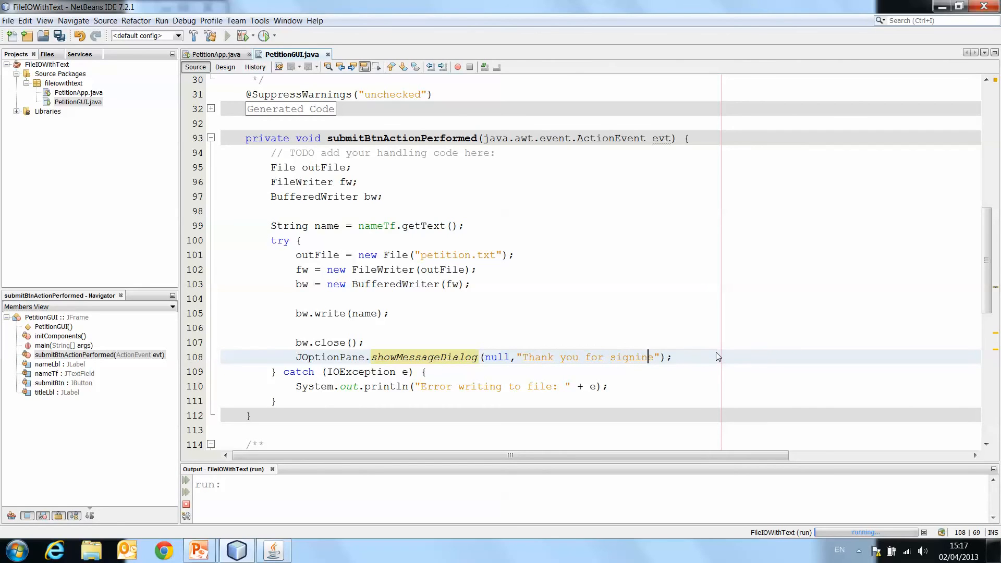
{"action": "type", "text": "our petition"}
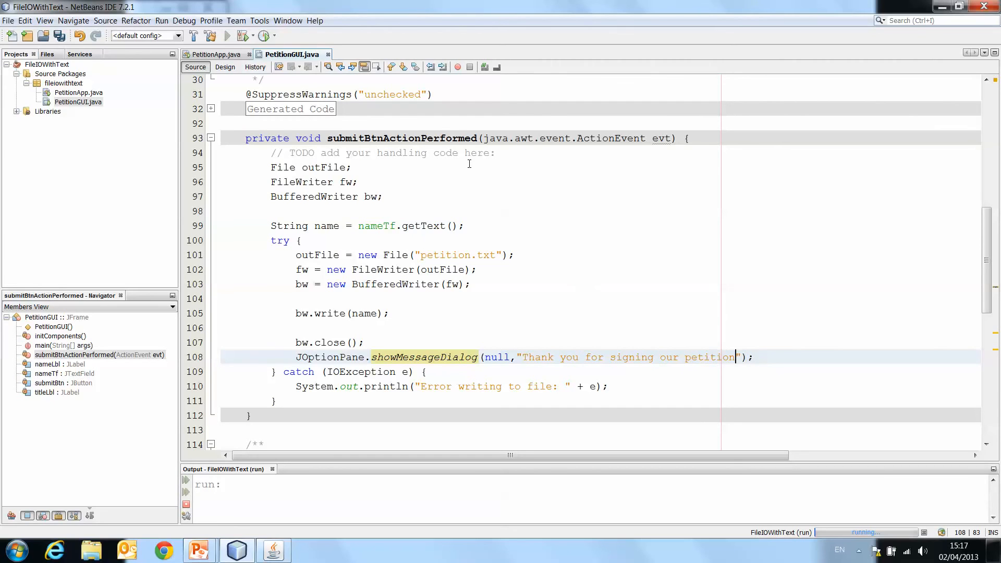
{"action": "key", "text": "ctrl+s"}
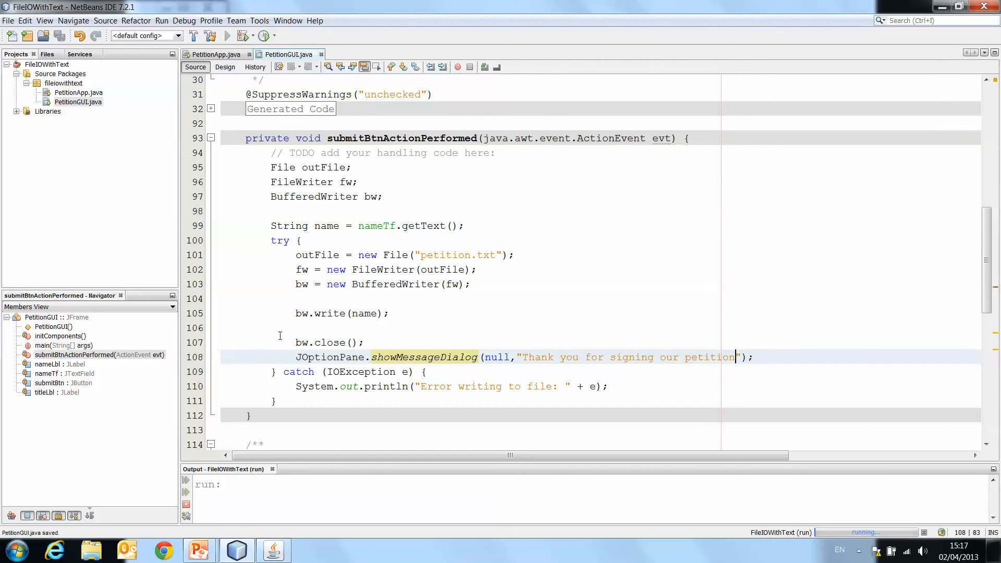
Step: Browse to 2012_2013 > OOP Videos > FileIOWithText and open petition.txt in Notepad
{"action": "left_click", "coordinate": [91, 549]}
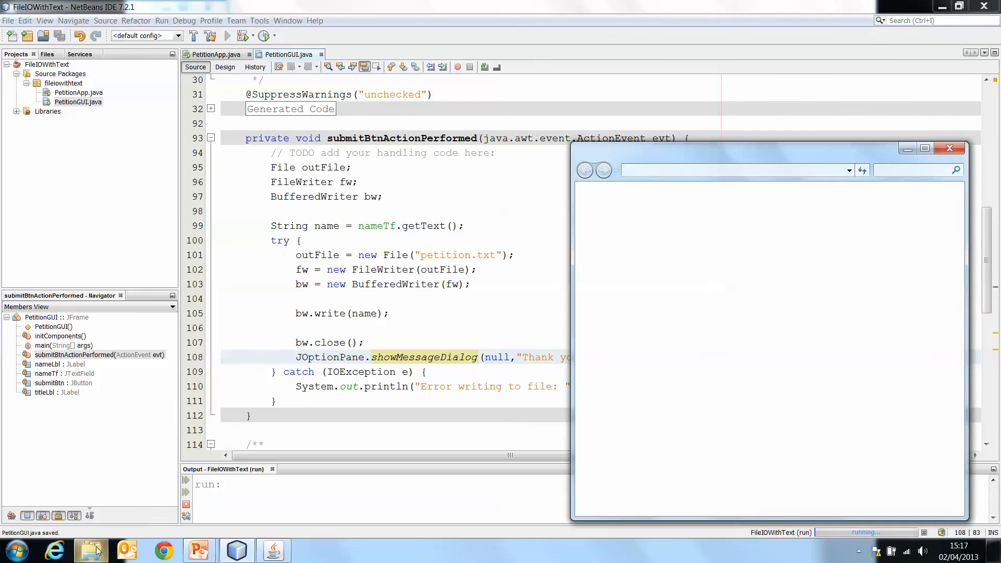
{"action": "left_click", "coordinate": [91, 549]}
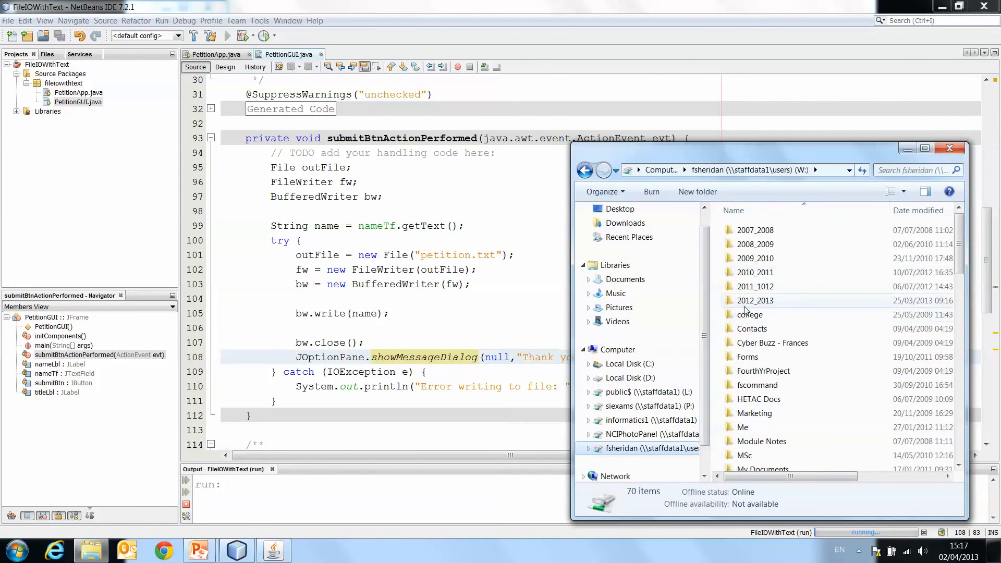
{"action": "double_click", "coordinate": [755, 300]}
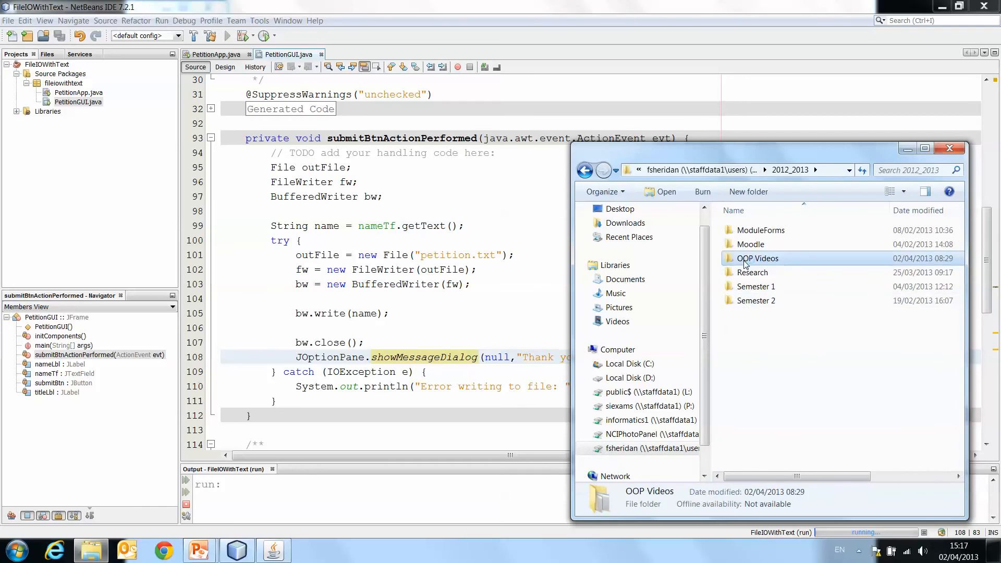
{"action": "double_click", "coordinate": [758, 258]}
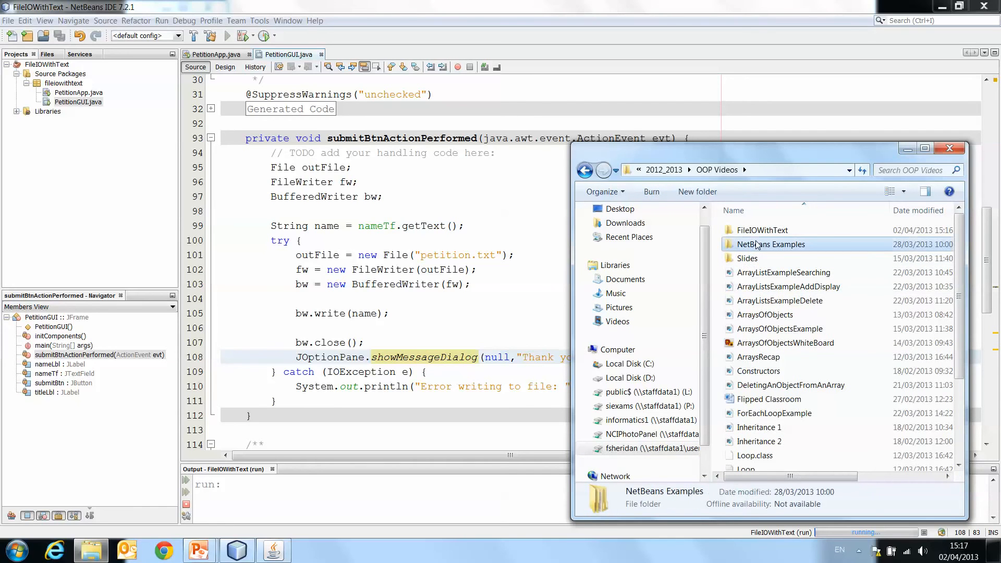
{"action": "double_click", "coordinate": [770, 243]}
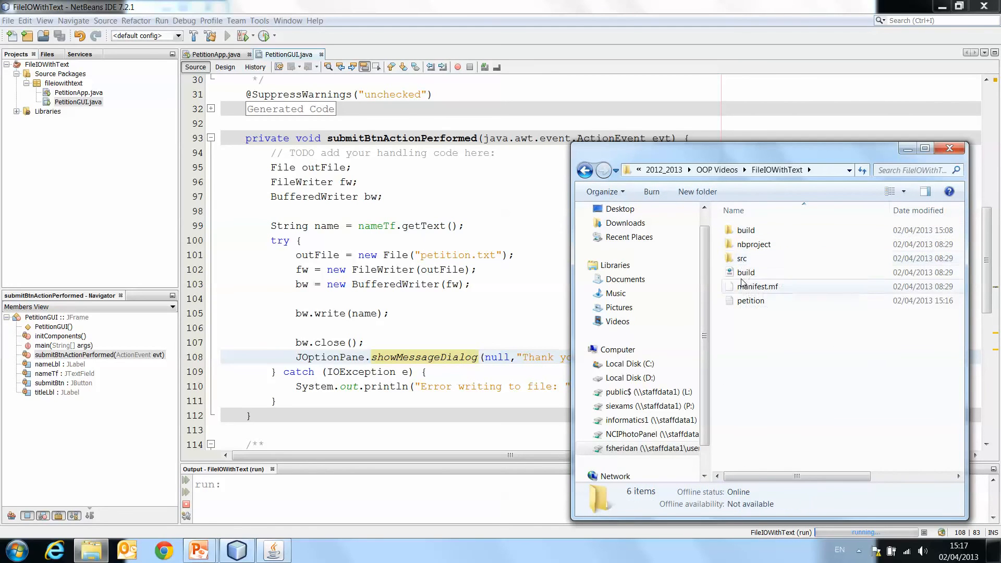
{"action": "mouse_move", "coordinate": [751, 300]}
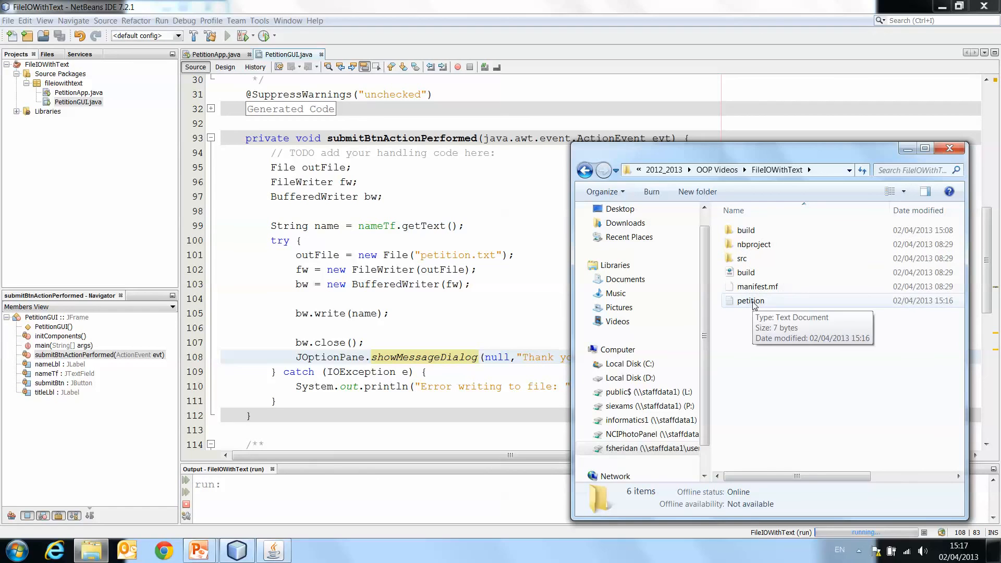
{"action": "mouse_move", "coordinate": [753, 308]}
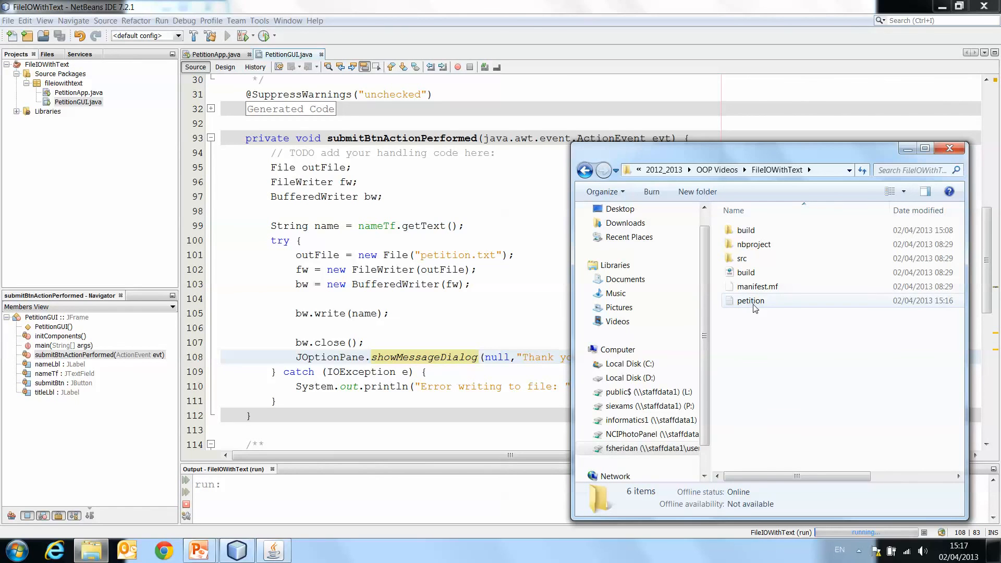
{"action": "left_click", "coordinate": [750, 300]}
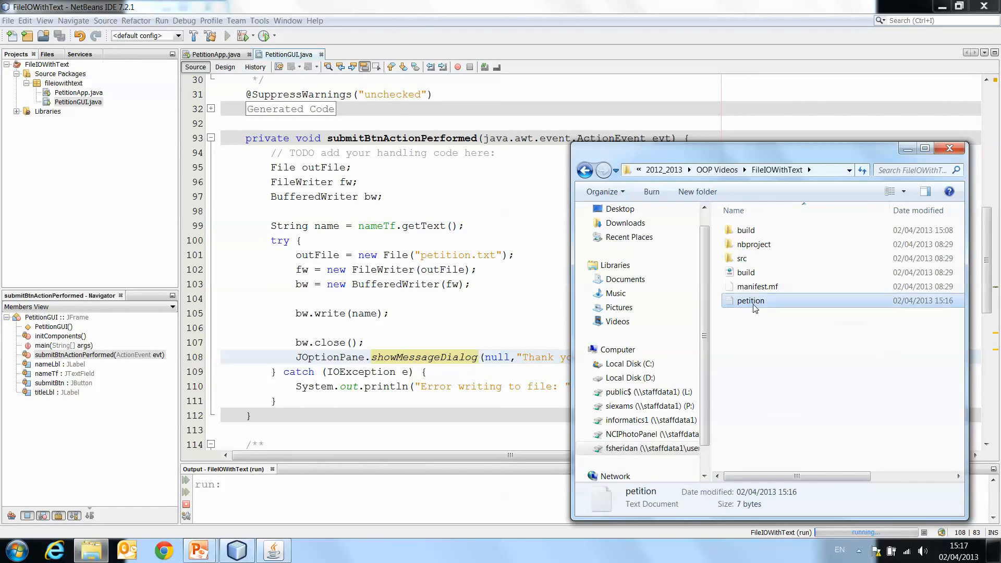
{"action": "double_click", "coordinate": [750, 300]}
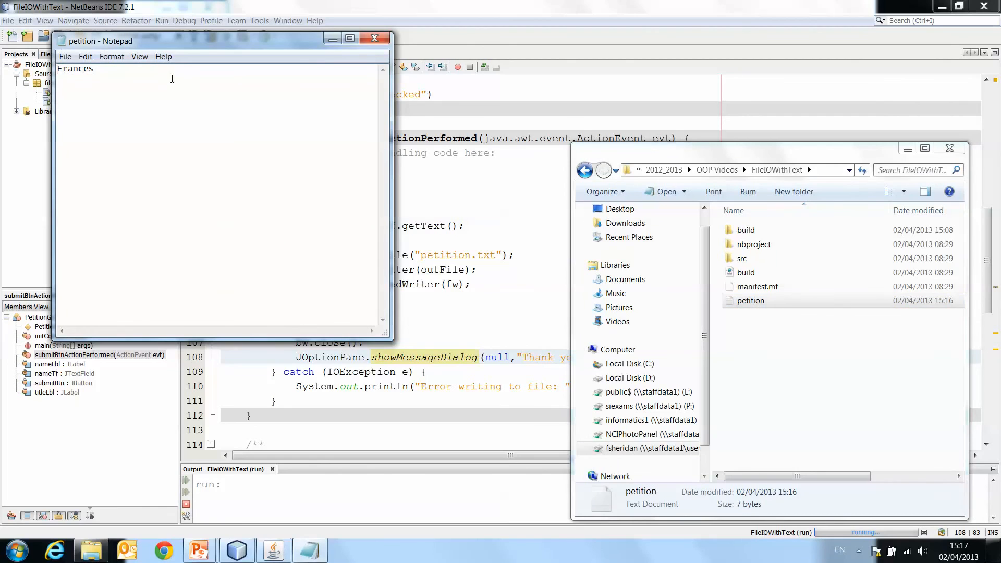
{"action": "mouse_move", "coordinate": [375, 38]}
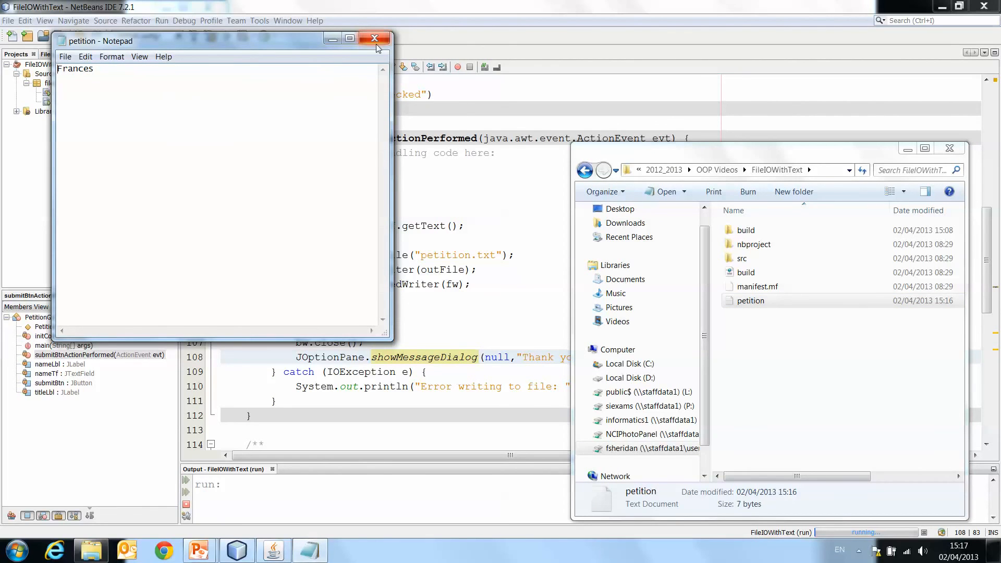
{"action": "mouse_move", "coordinate": [376, 42]}
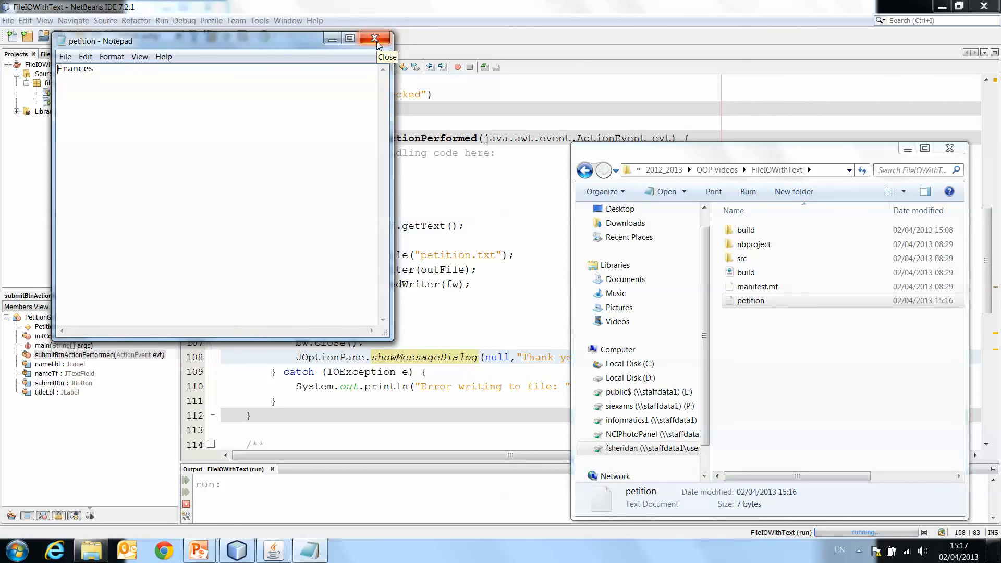
Step: Close Notepad and the old app, rerun it, and submit the name 'Joe'
{"action": "left_click", "coordinate": [374, 39]}
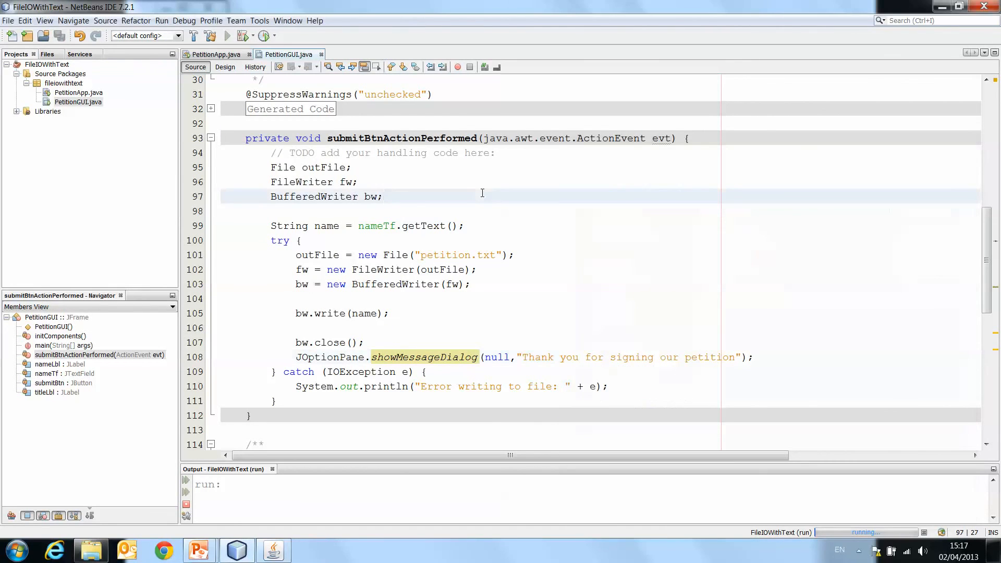
{"action": "mouse_move", "coordinate": [338, 327]}
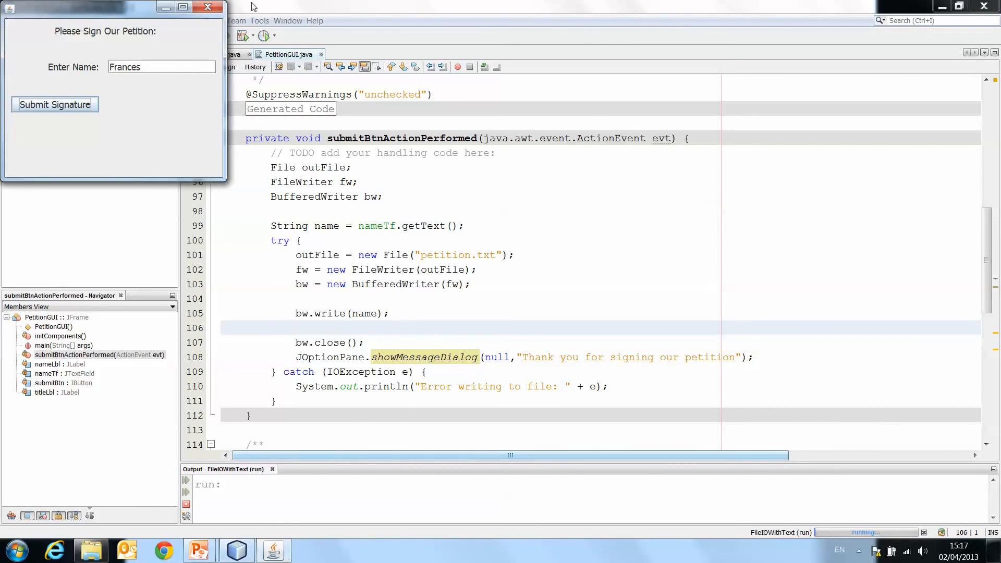
{"action": "left_click", "coordinate": [207, 6]}
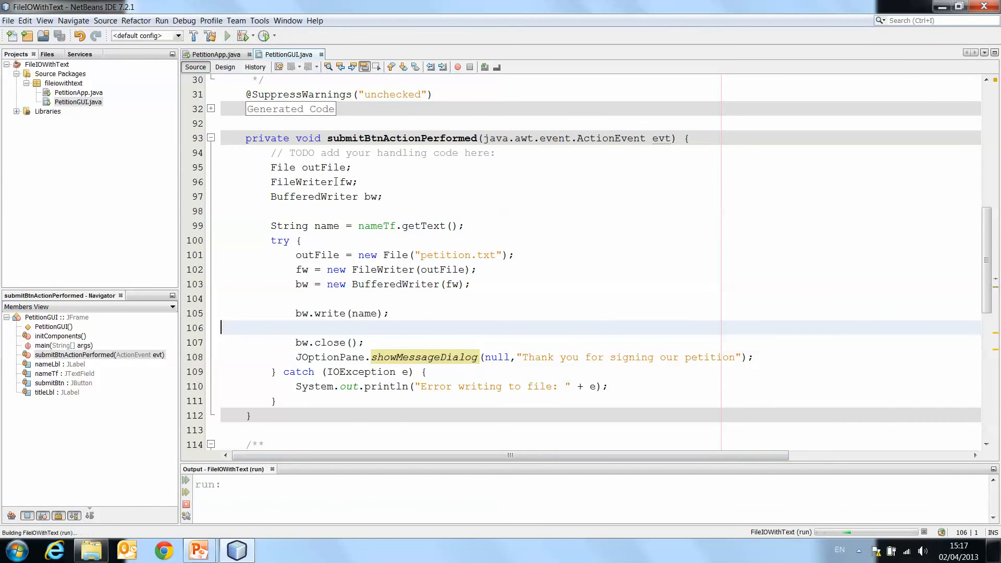
{"action": "left_click", "coordinate": [226, 35]}
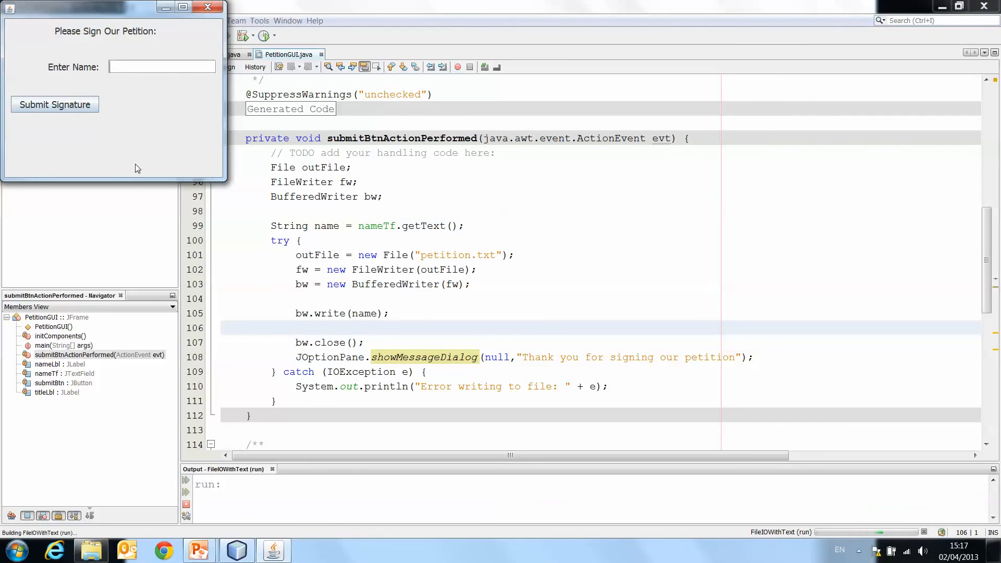
{"action": "type", "text": "Jie"}
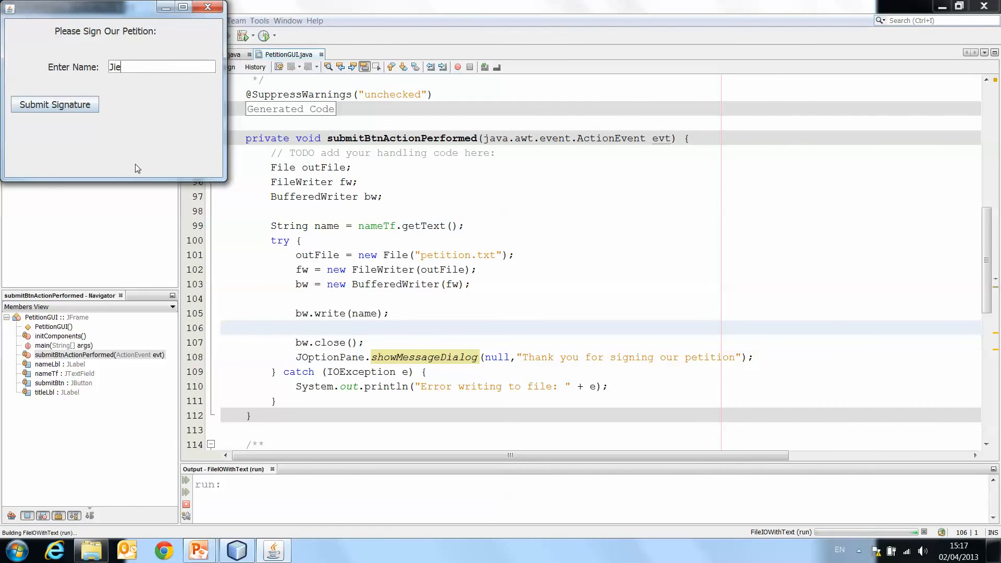
{"action": "left_click", "coordinate": [55, 105]}
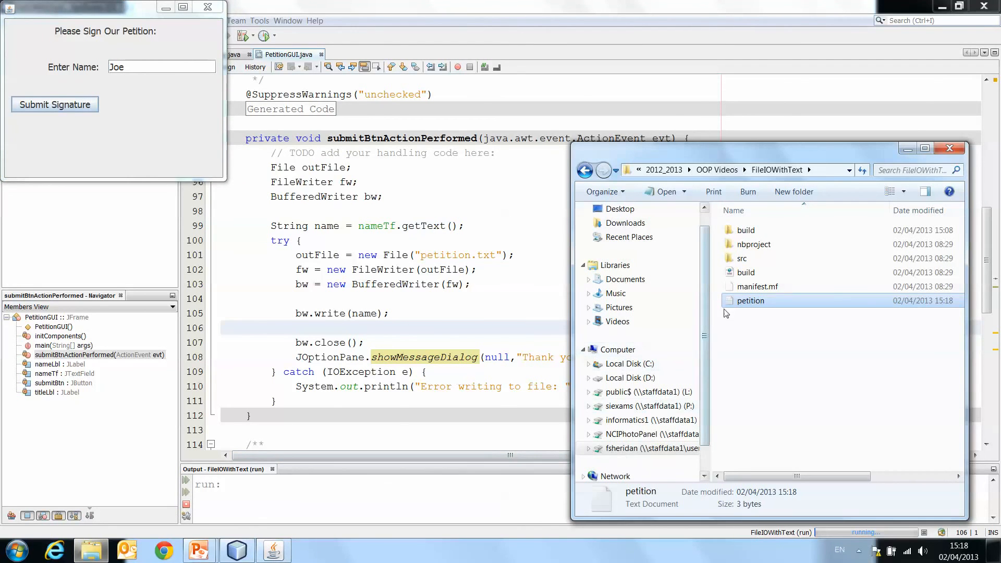
Step: Reopen petition.txt to confirm it reads 'Joe', then close Notepad and the petition app
{"action": "double_click", "coordinate": [750, 300]}
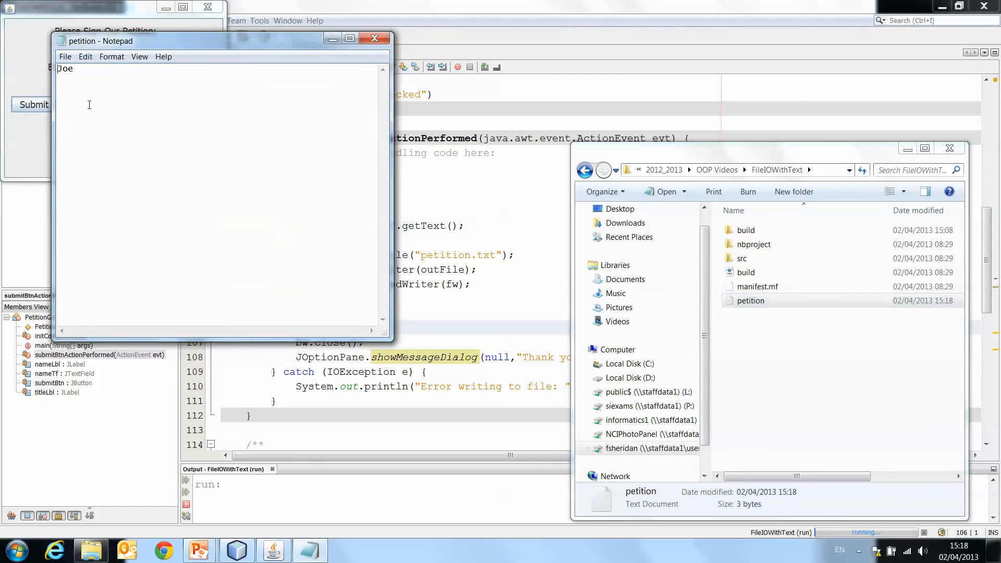
{"action": "left_click", "coordinate": [374, 37]}
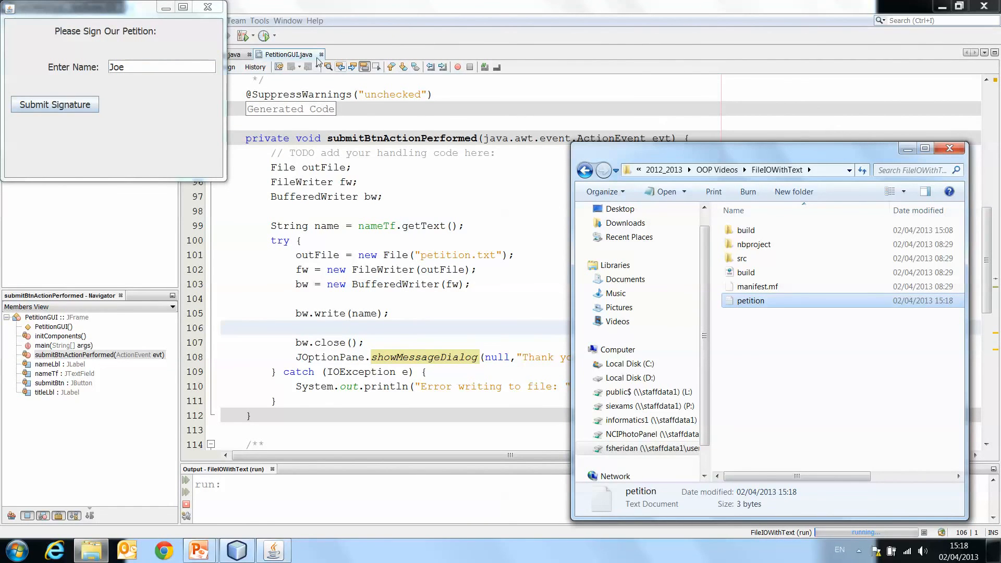
{"action": "mouse_move", "coordinate": [208, 7]}
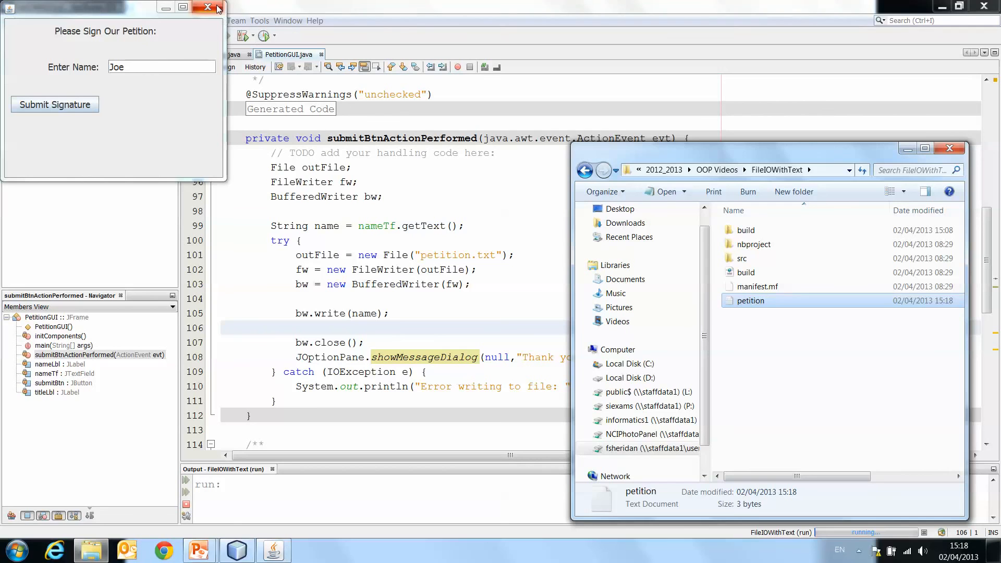
{"action": "mouse_move", "coordinate": [219, 9]}
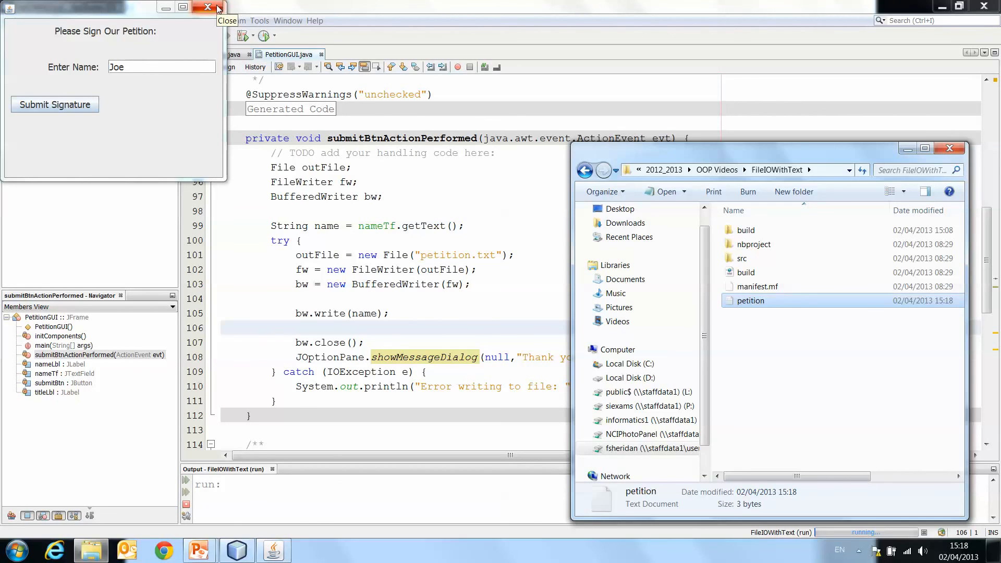
{"action": "left_click", "coordinate": [207, 6]}
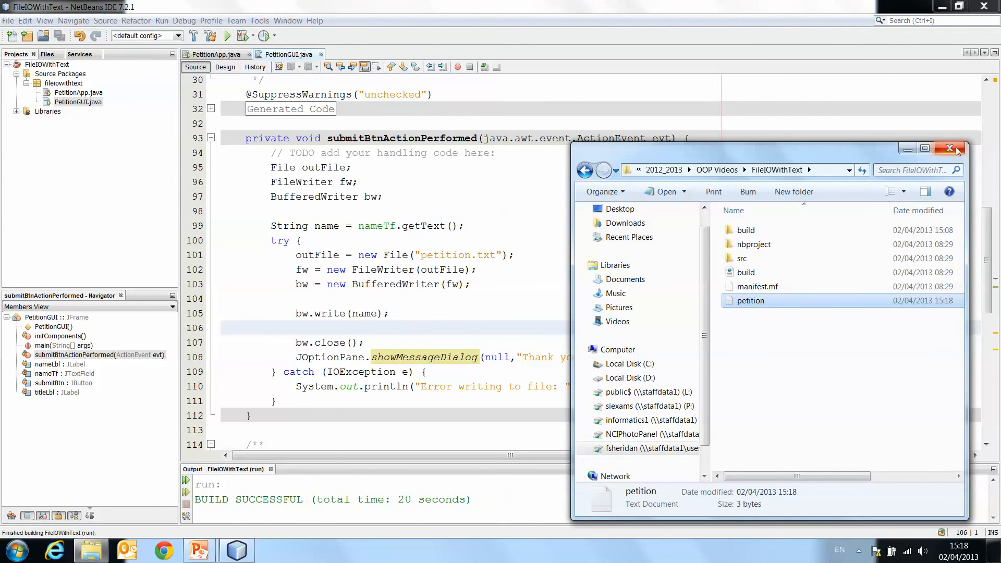